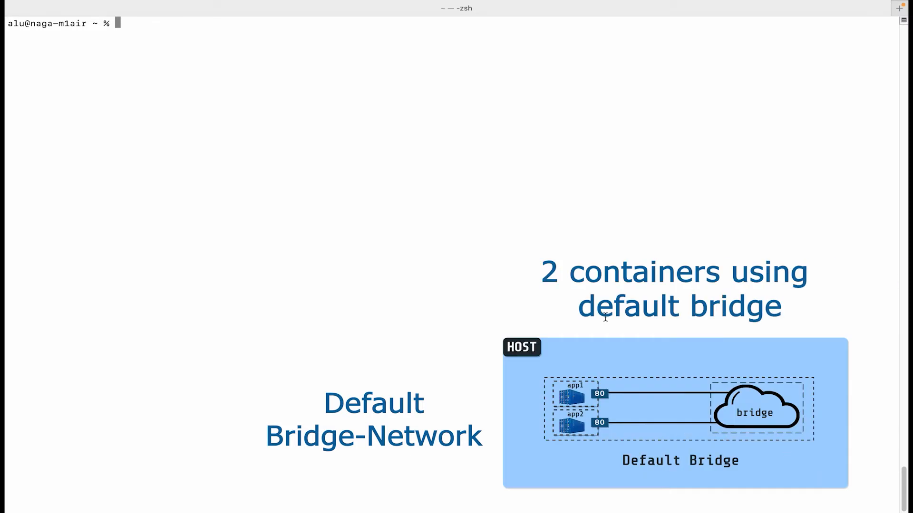
Step: Run nginx:alpine containers app1 and app2 detached, then list them with docker ps
text(docker run -d)
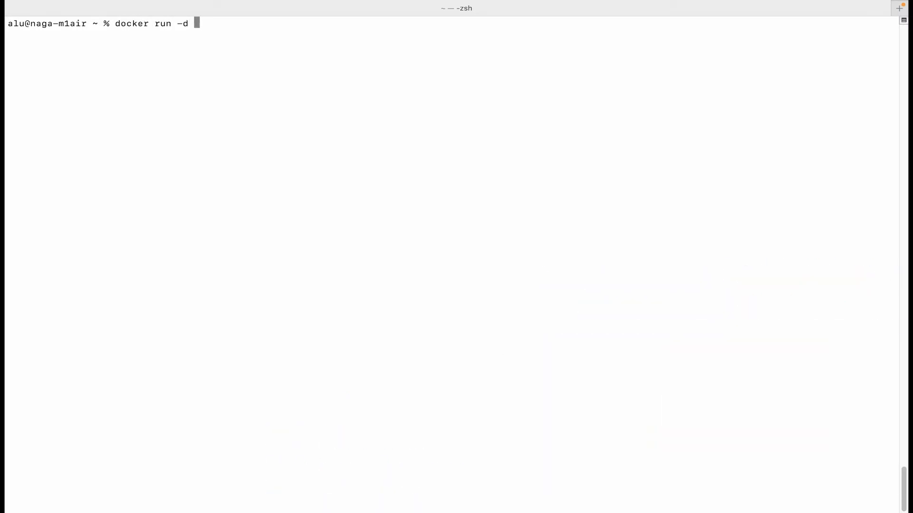
text(--n)
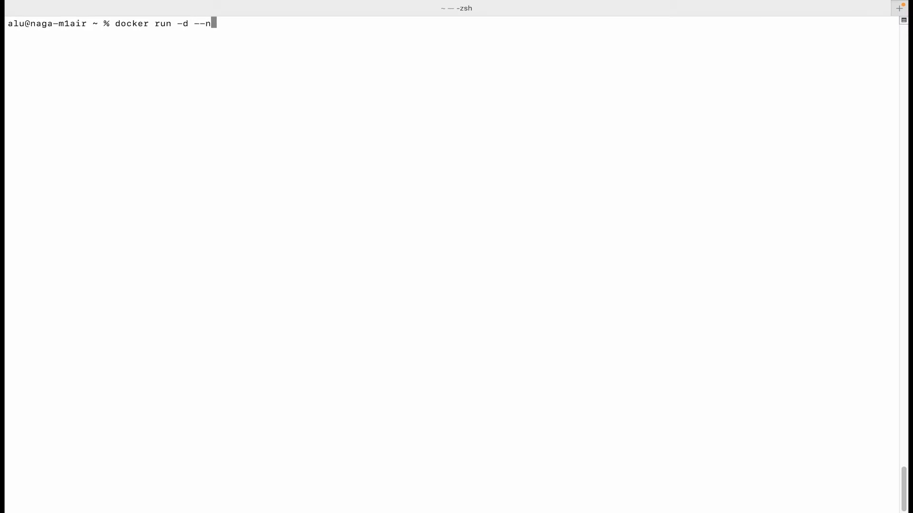
text(ame app1)
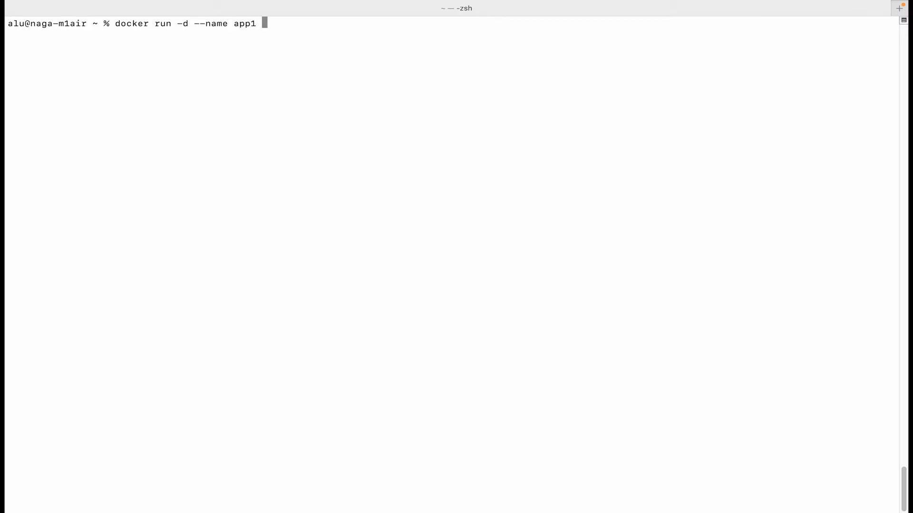
text(nginx:alpine)
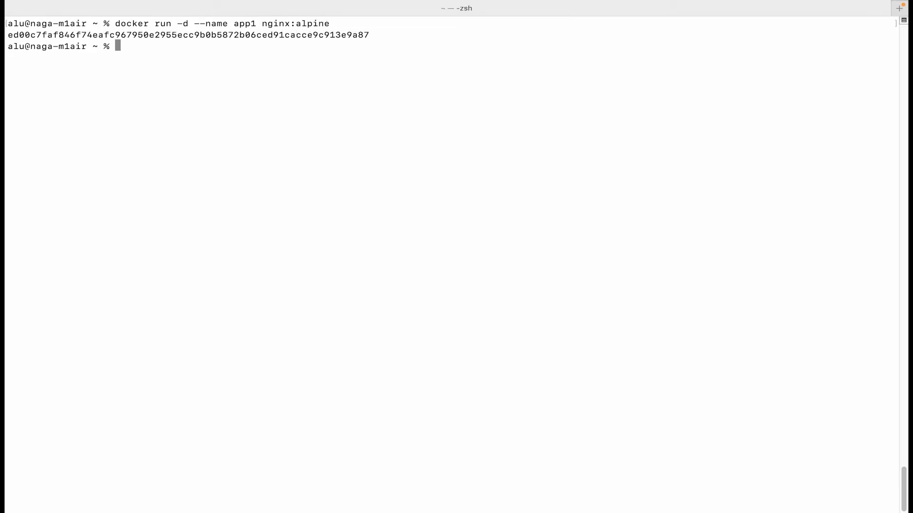
text(docker run -d --name app nginx:alpine)
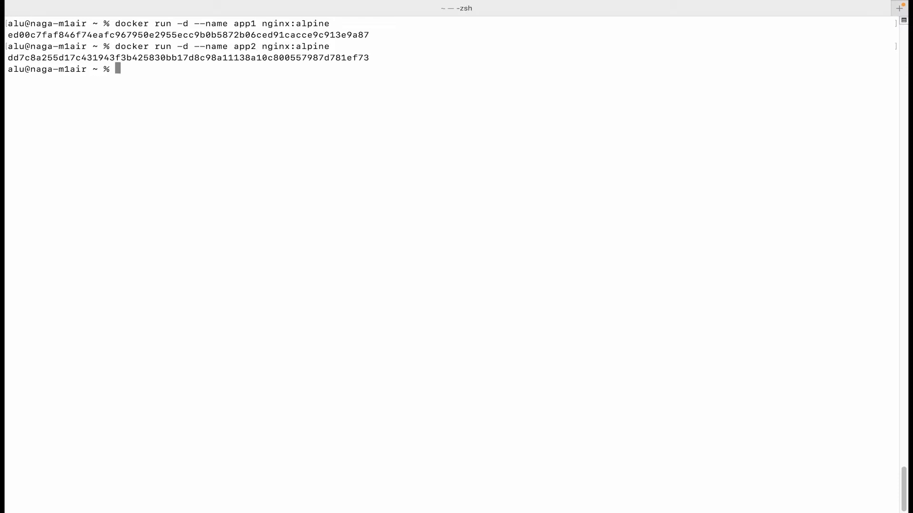
text(docker ps)
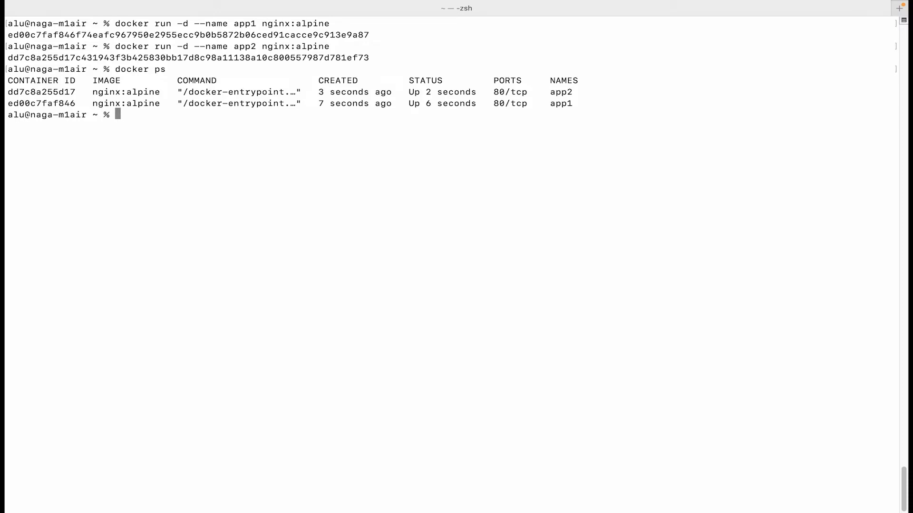
text(docker exec)
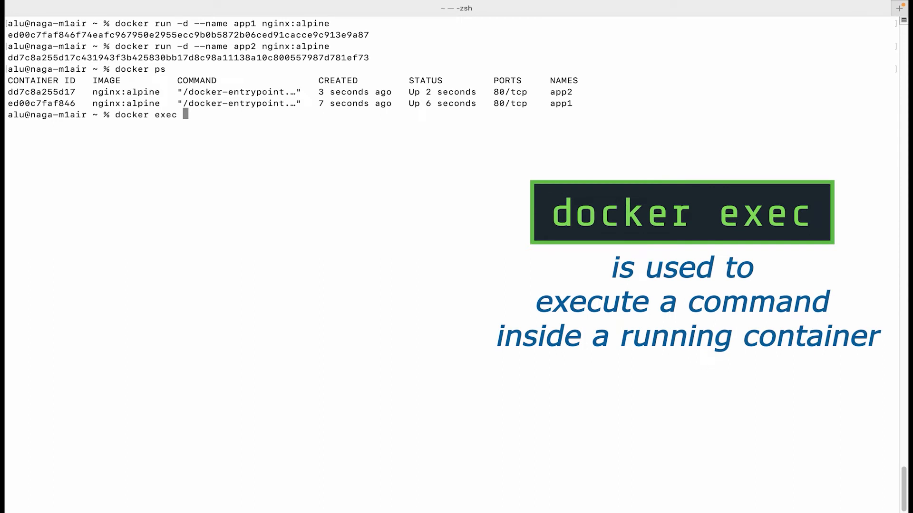
Step: Curl localhost inside app1 to get nginx's welcome page, then clear the screen
text(app1 cur)
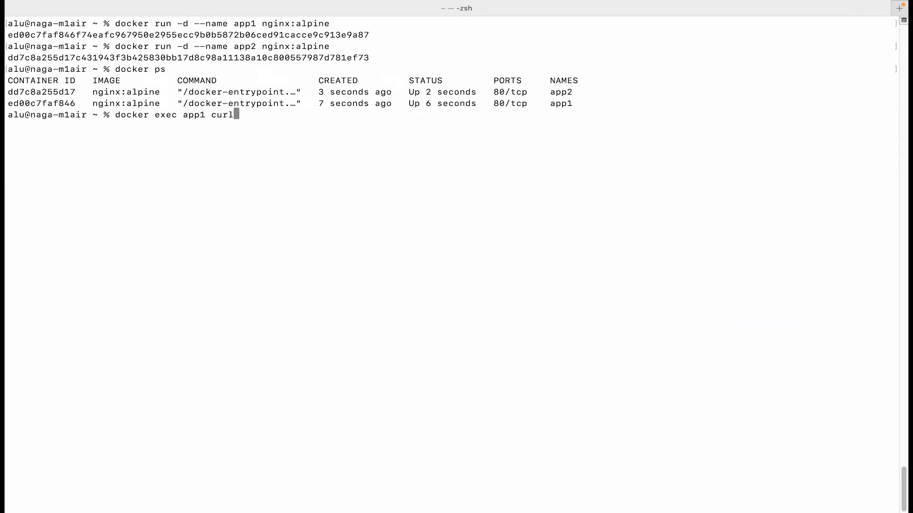
text(localhost)
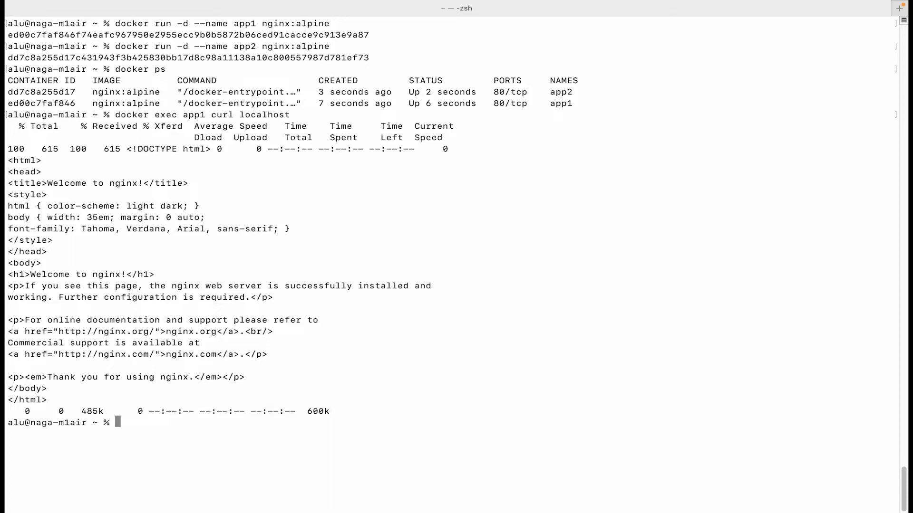
text(docker exec app1 curl localhost)
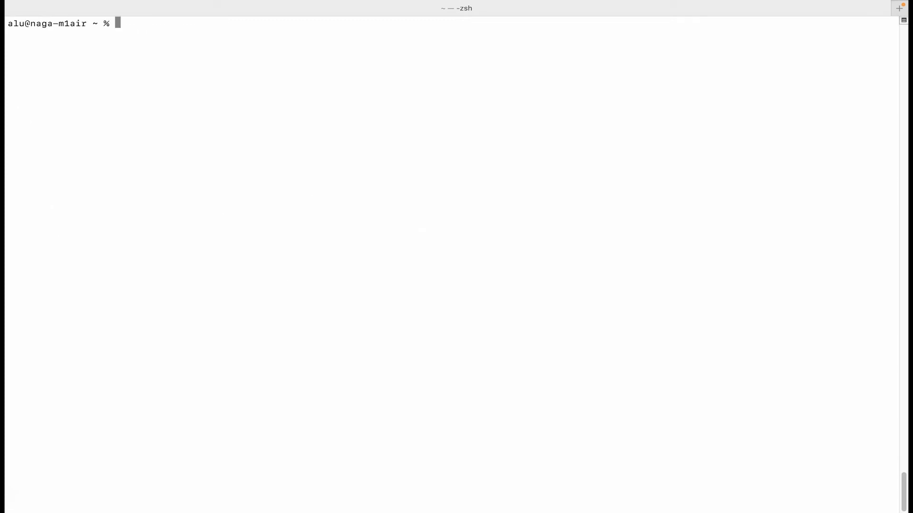
Step: Curl app2 by name from app1 (fails), then inspect app2's IP, 172.17.0.3
text(docker exec app2)
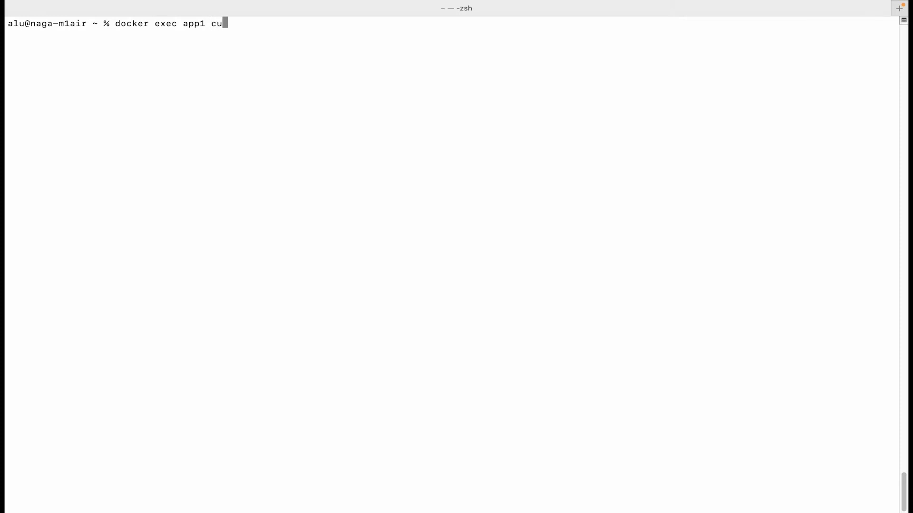
text(rl app2)
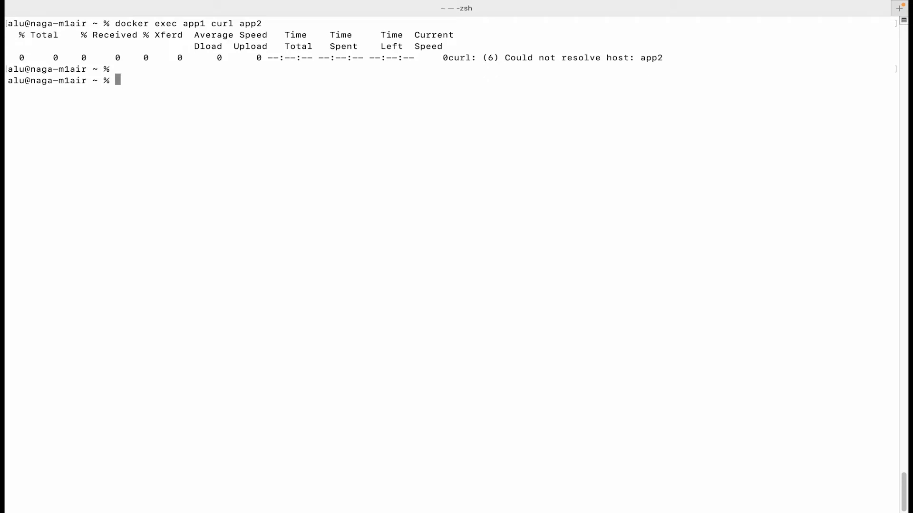
text(docker inspect -f '{{range.NetworkSettings.Networks}}{{.IPAddress}}{{end}}' app2)
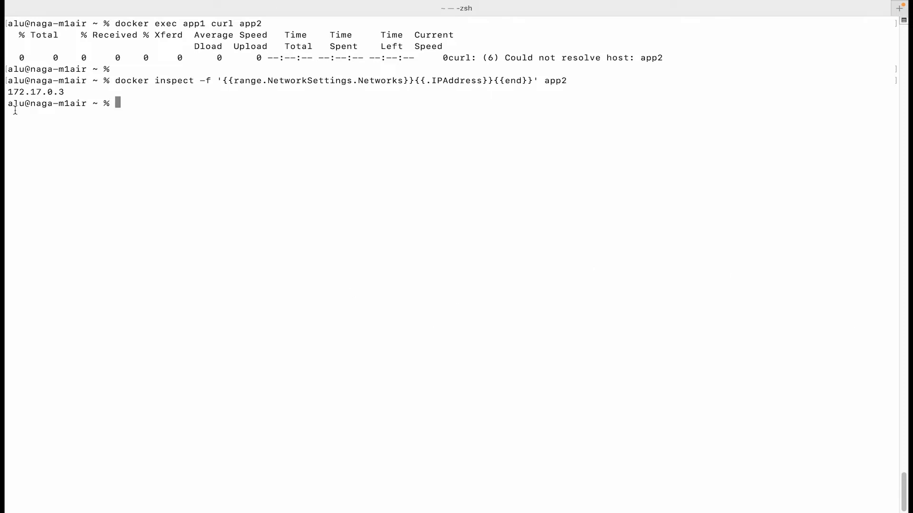
double_click(35, 92)
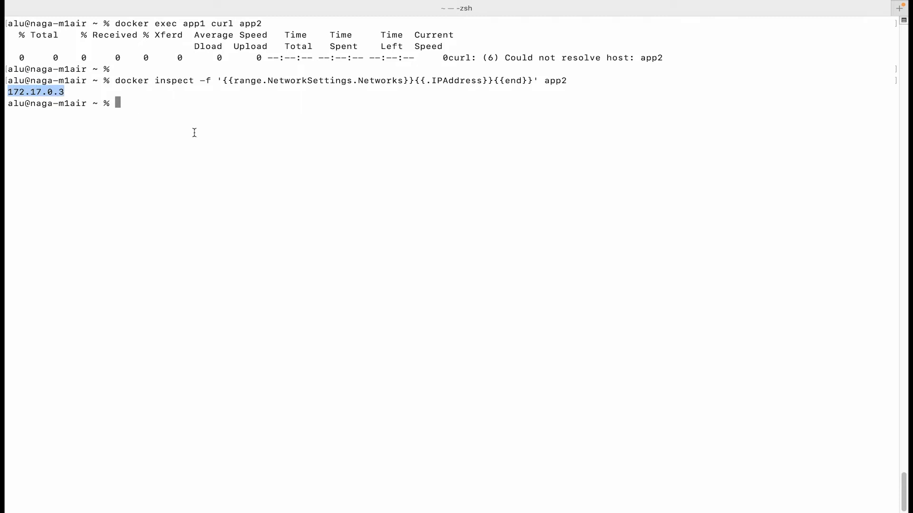
text(docker inspect -f '{{range.NetworkSettings.Networks}}{{.IPAddress}}{{end}}' app1)
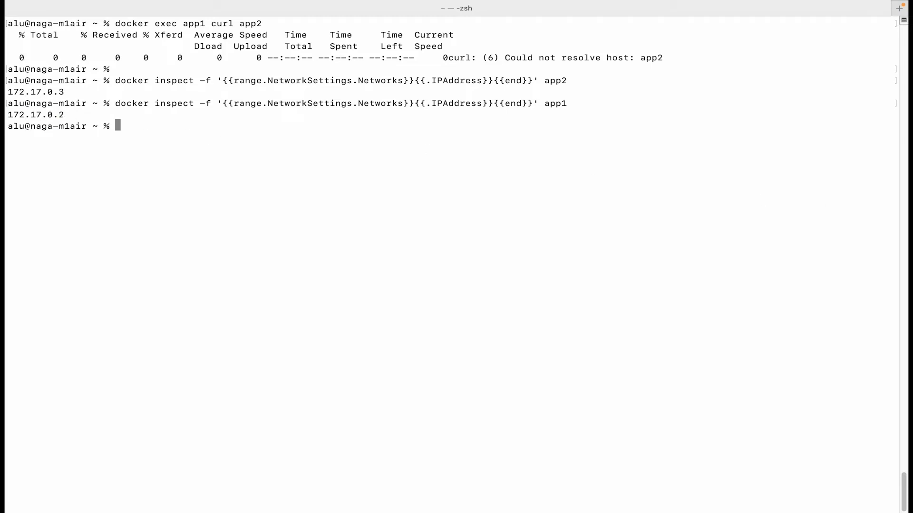
Step: Inspect app1's IP 172.17.0.2, curl app2 at 172.17.0.3 from app1, then clear
text(docker exec app1 curl app2)
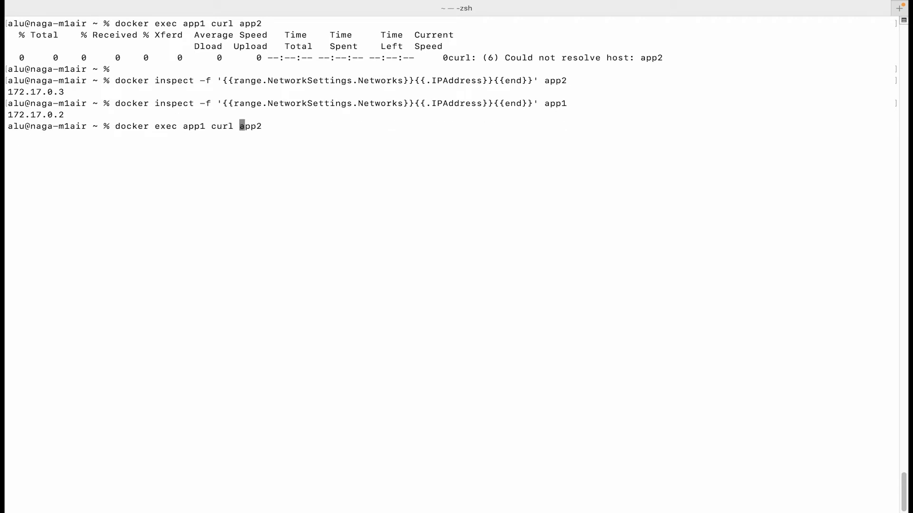
text(172.1)
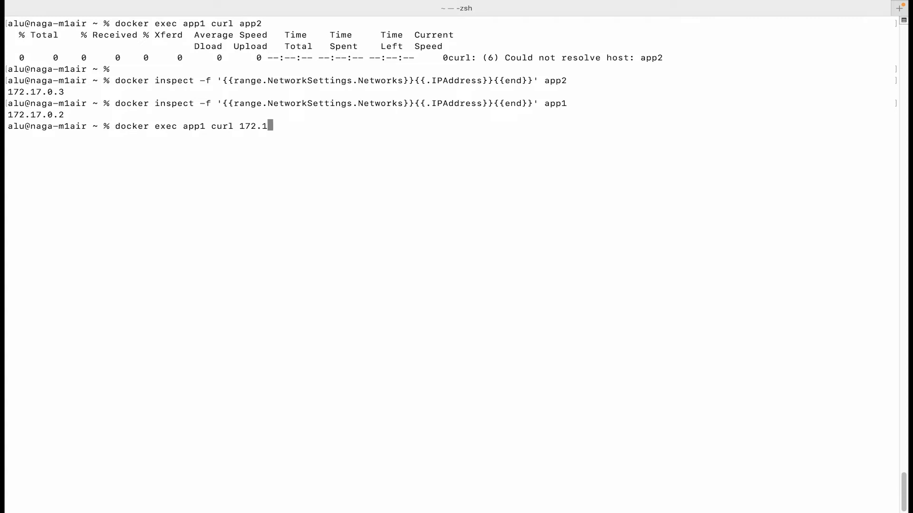
text(7,)
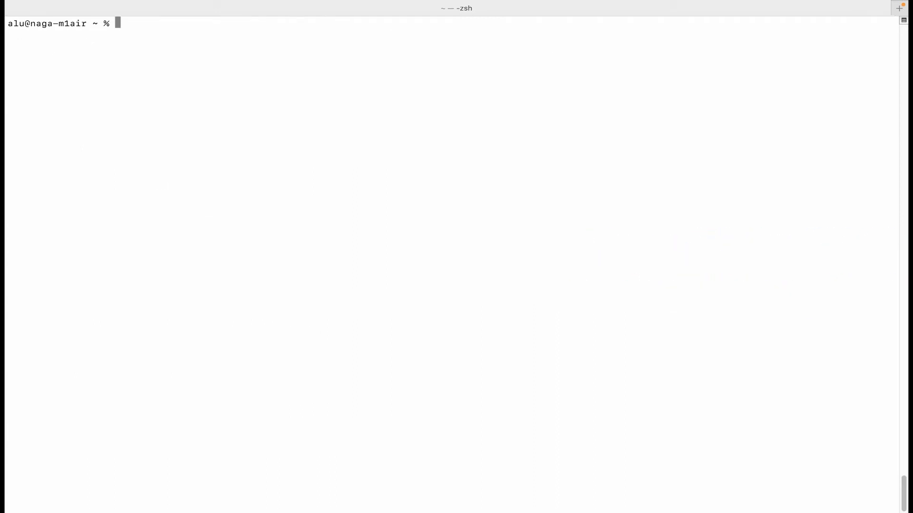
Step: Create a network named my-bridge with the bridge driver
key(Return)
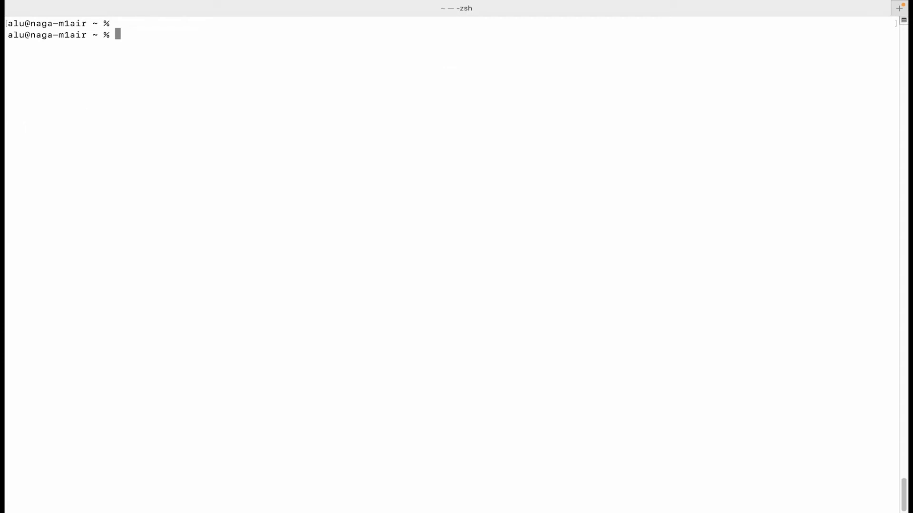
text(do)
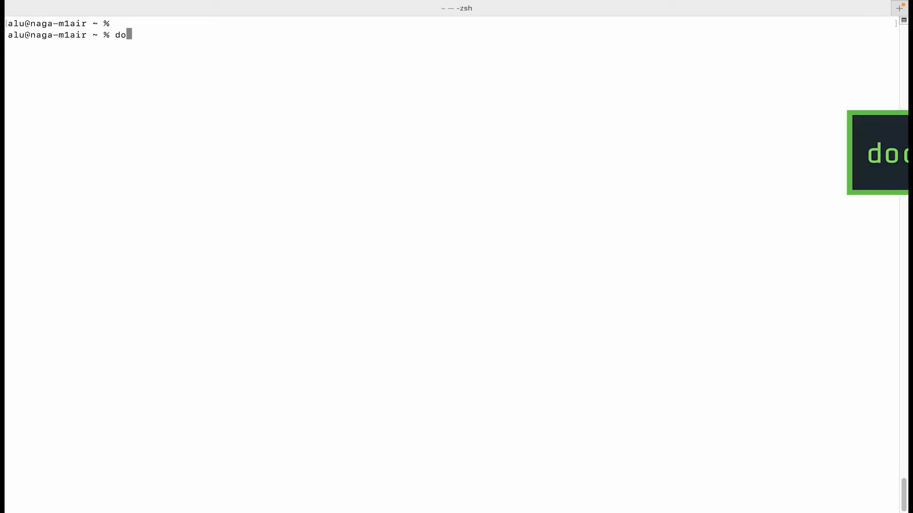
text(cker network c)
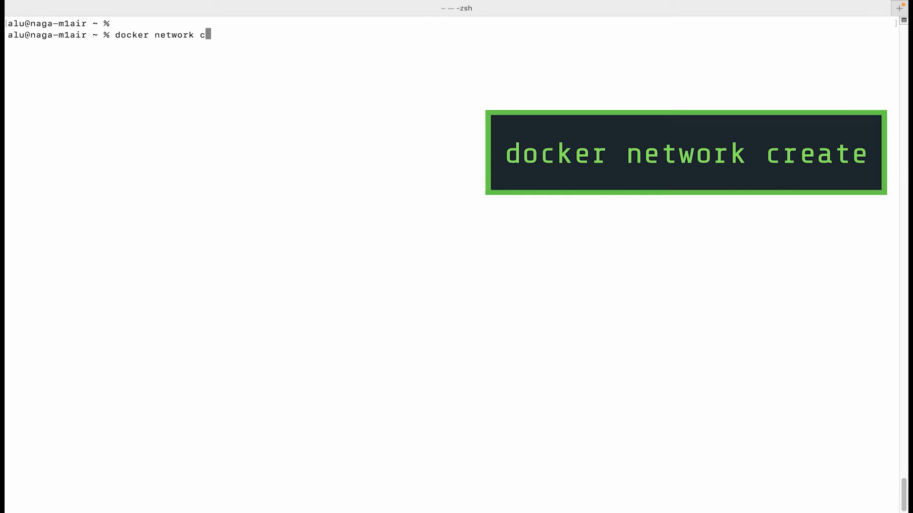
text(reate)
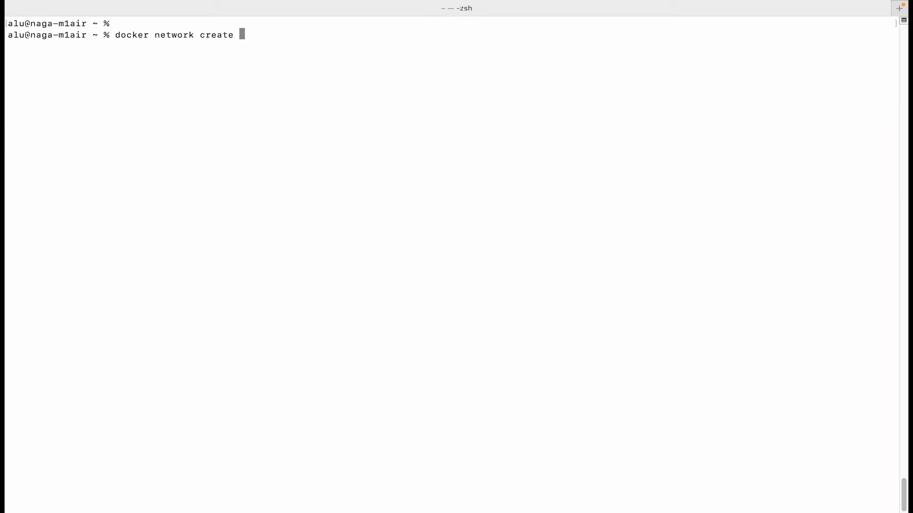
text(my-brdi)
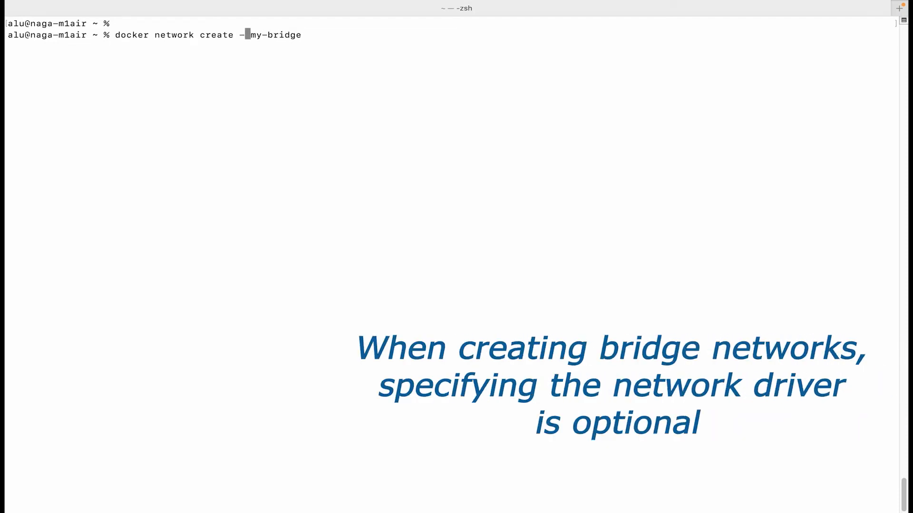
text(-driver)
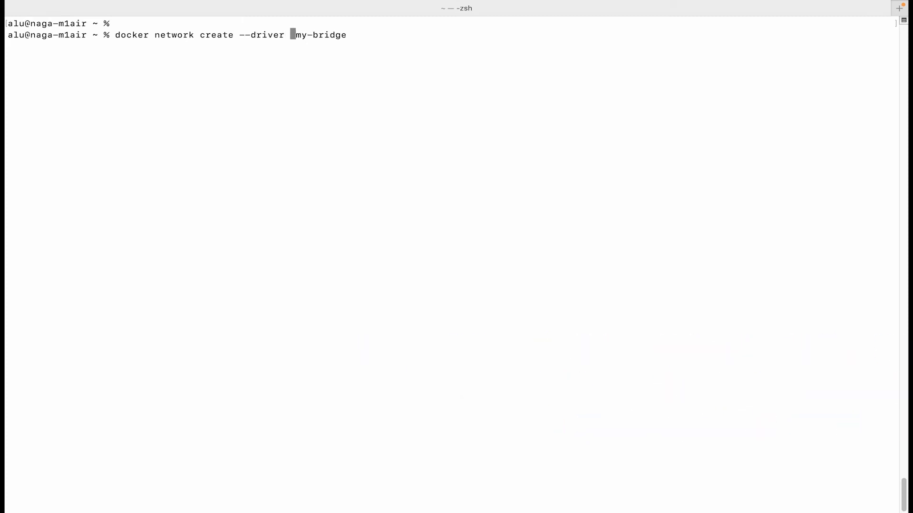
text(bridge)
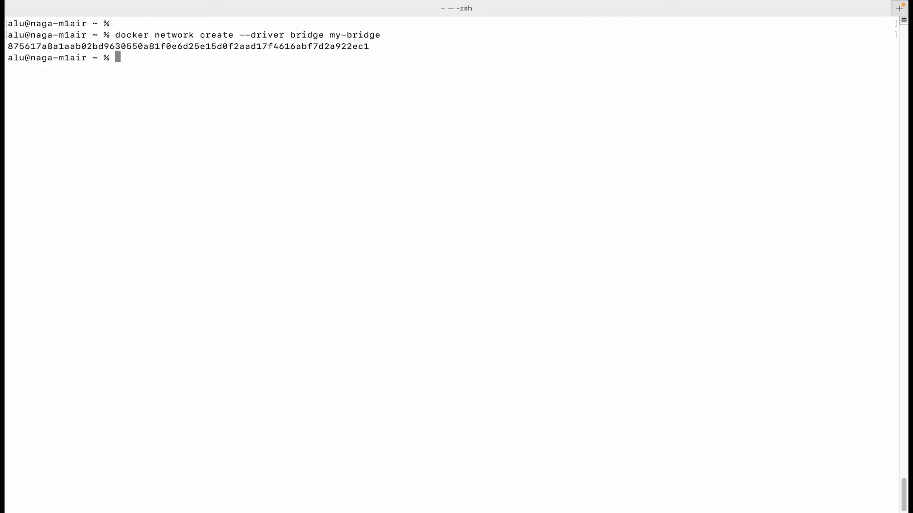
Step: List Docker networks with docker network ls and highlight my-bridge
text(docker netw)
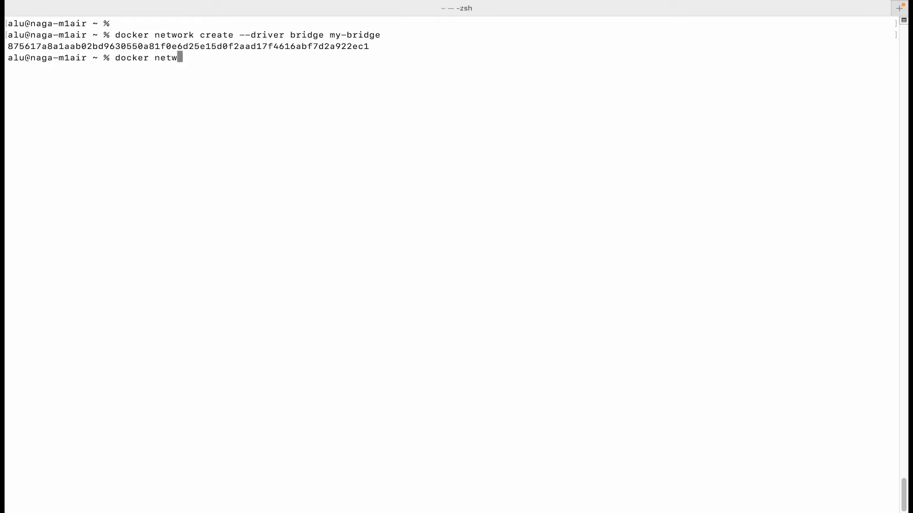
text(ork ls)
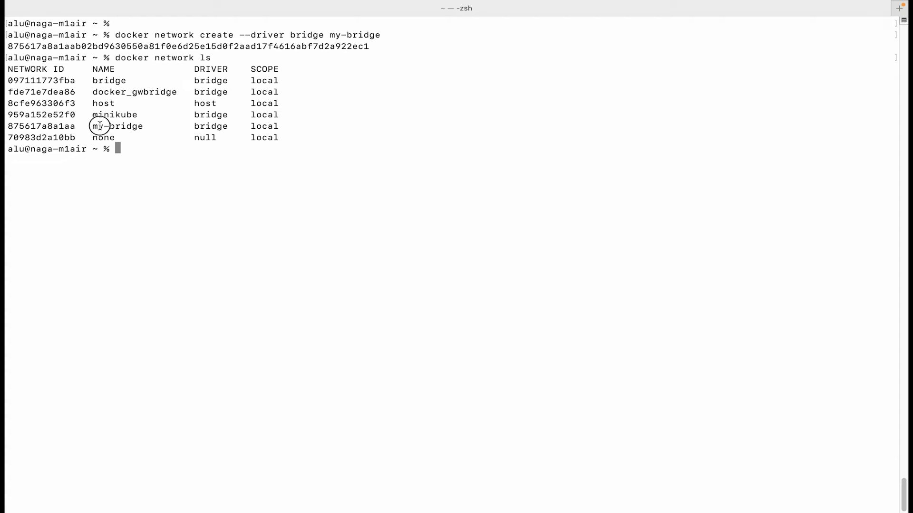
double_click(211, 125)
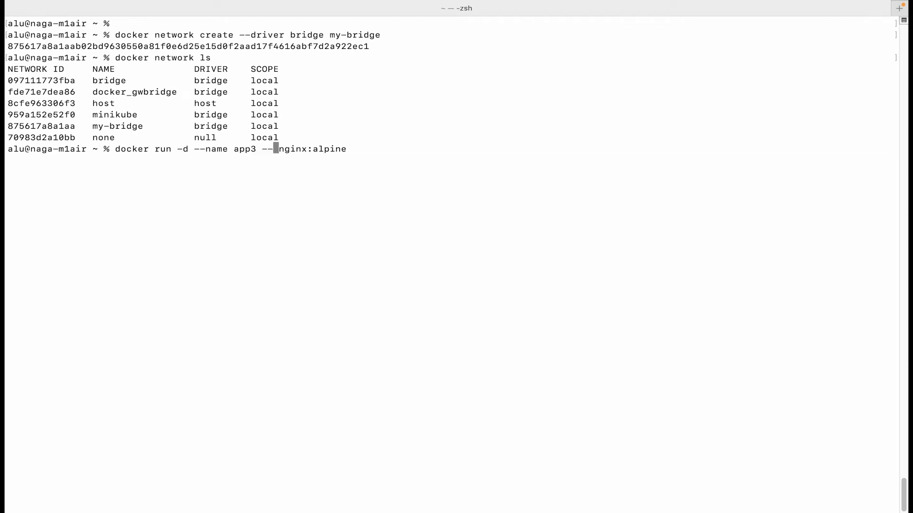
Step: Run app3 and app4 from nginx:alpine on my-bridge, curl localhost in app4, clear
text(network m)
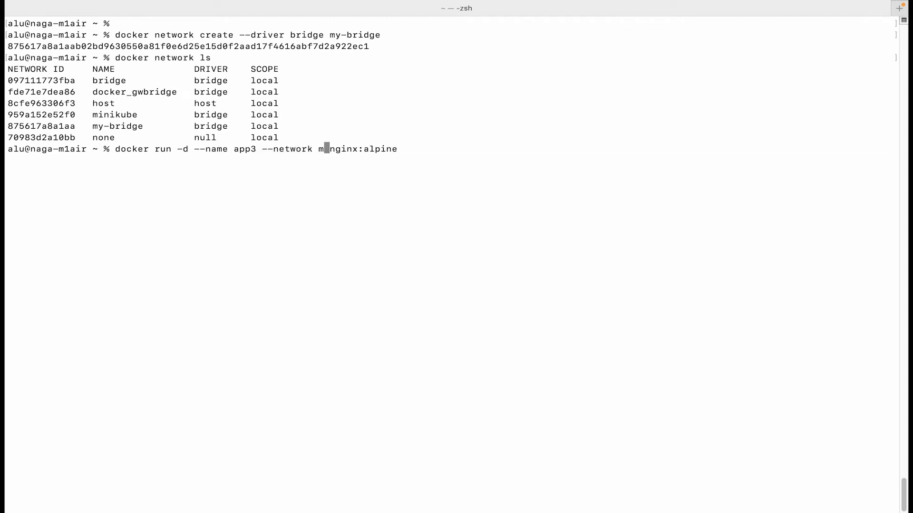
text(y-bridge)
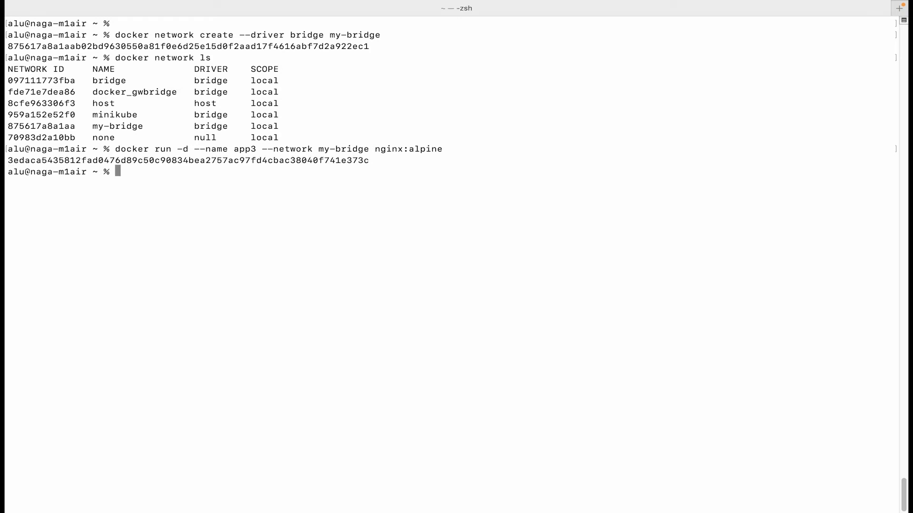
text(docker run -d --name app --network my-bridge nginx:alpine)
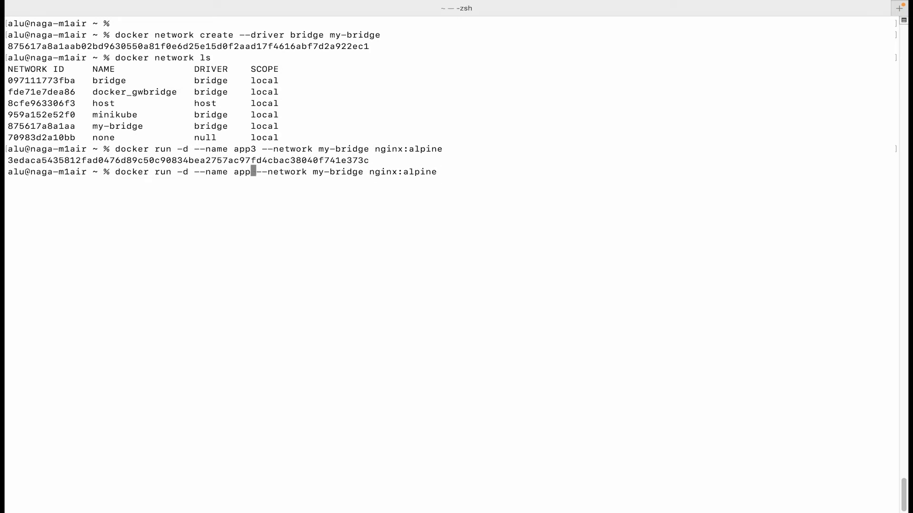
key(Return)
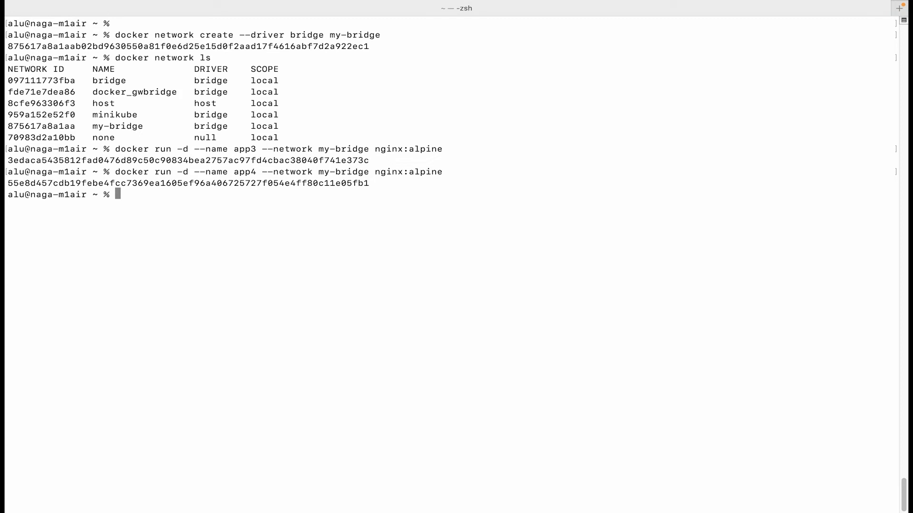
text(docker exec app3 curl 72.17.0.3)
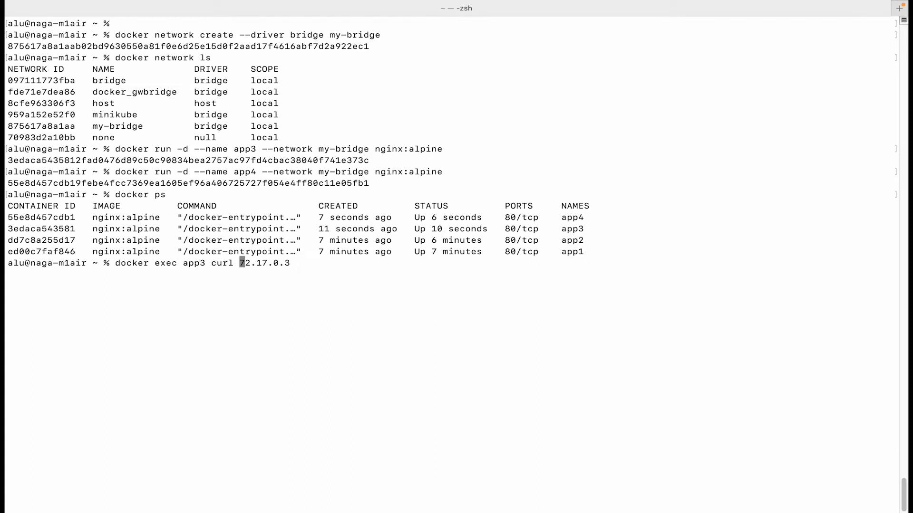
text(localhost)
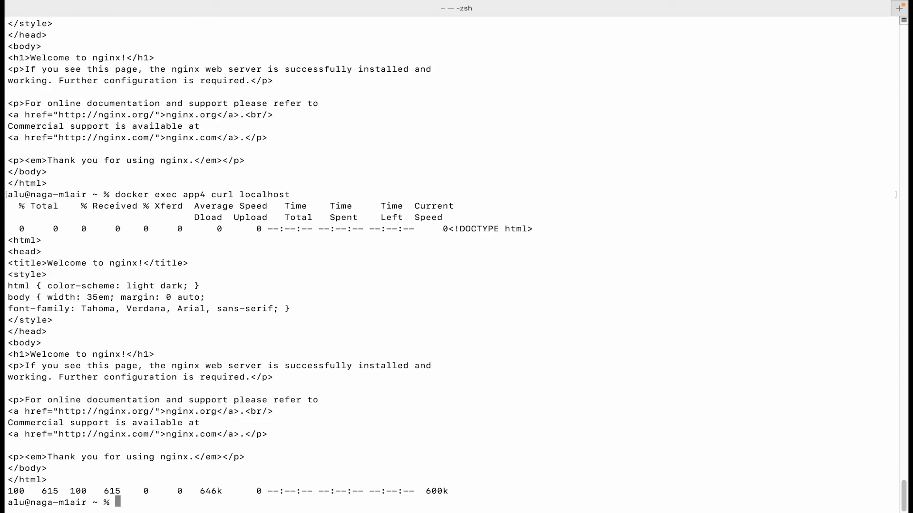
text(clear)
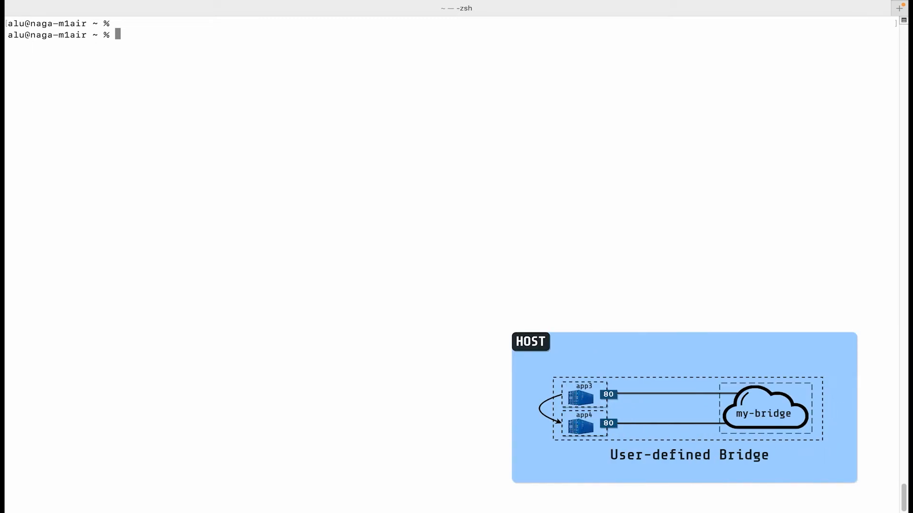
Step: Curl app4 from app3 and app3 from app4 by container name
text(docker)
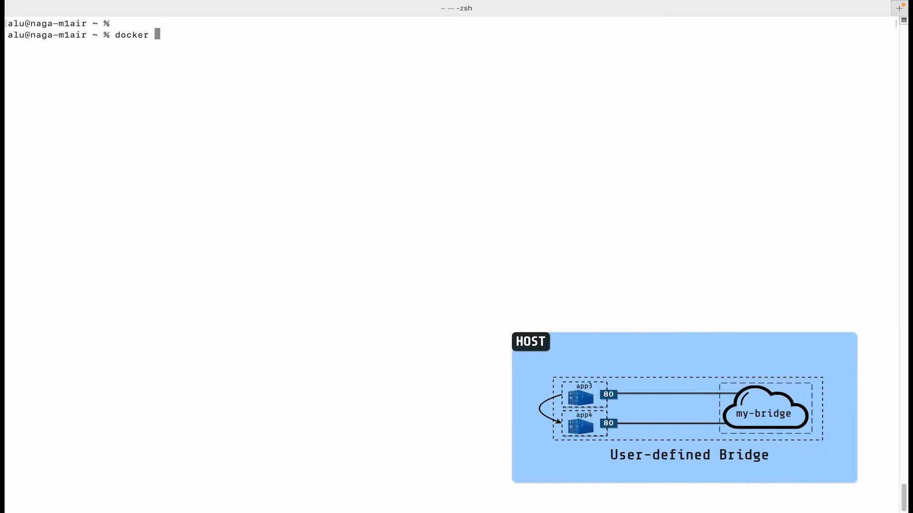
text(exec)
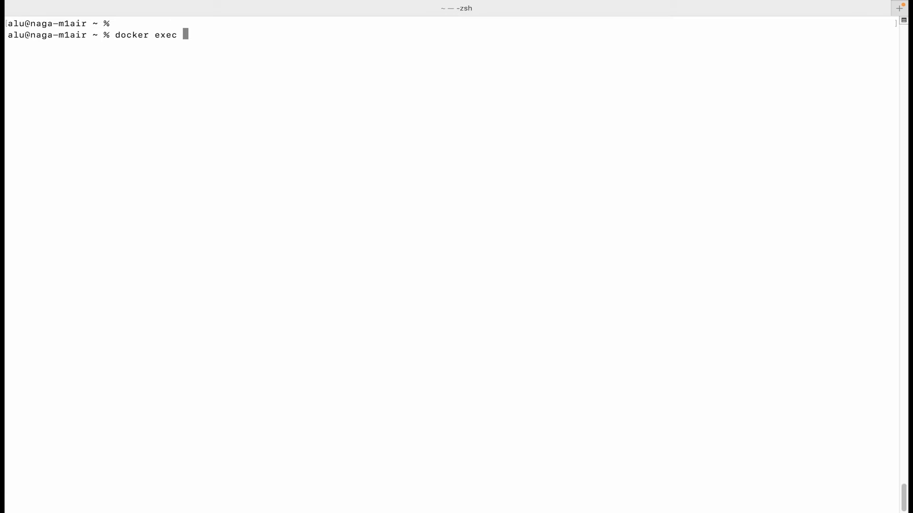
text(app3)
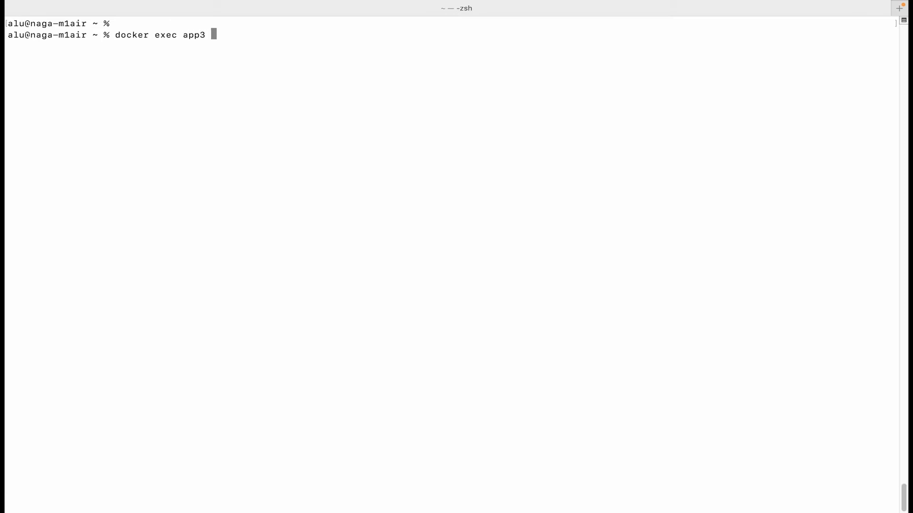
text(curl)
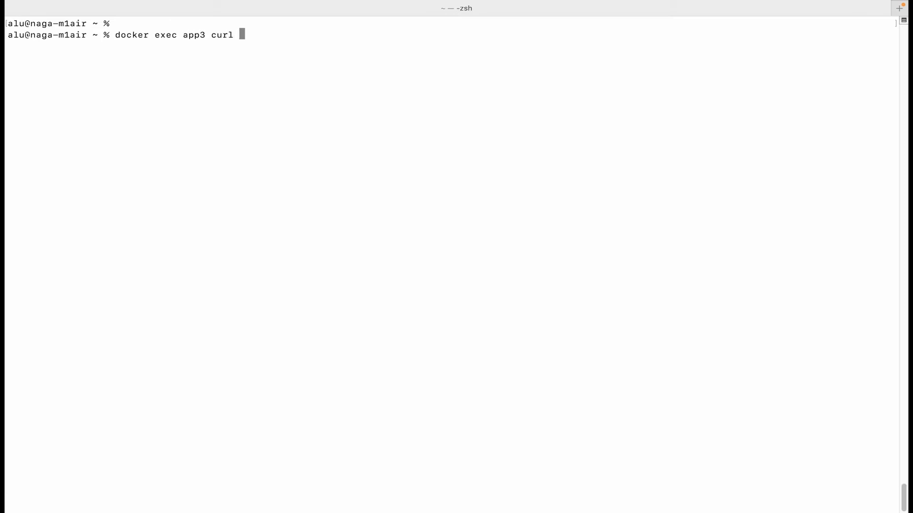
text(app4)
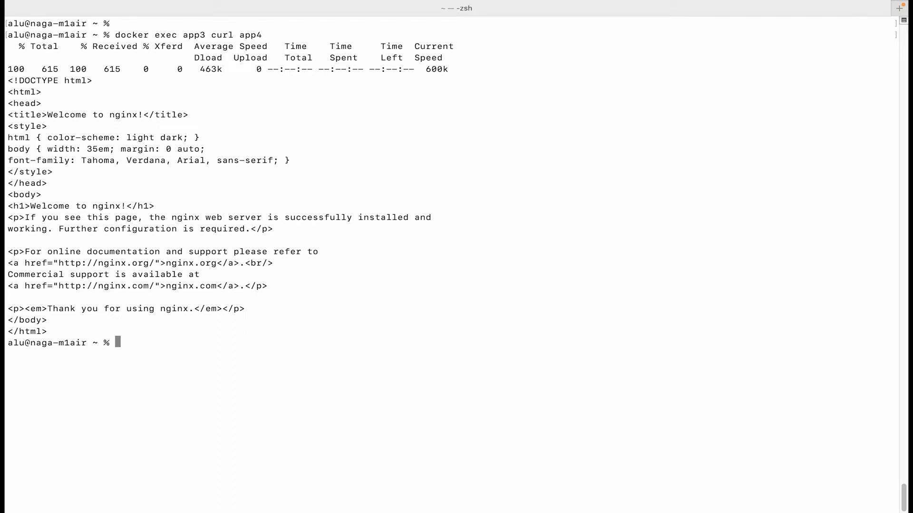
text(docker exec app3 curl app3)
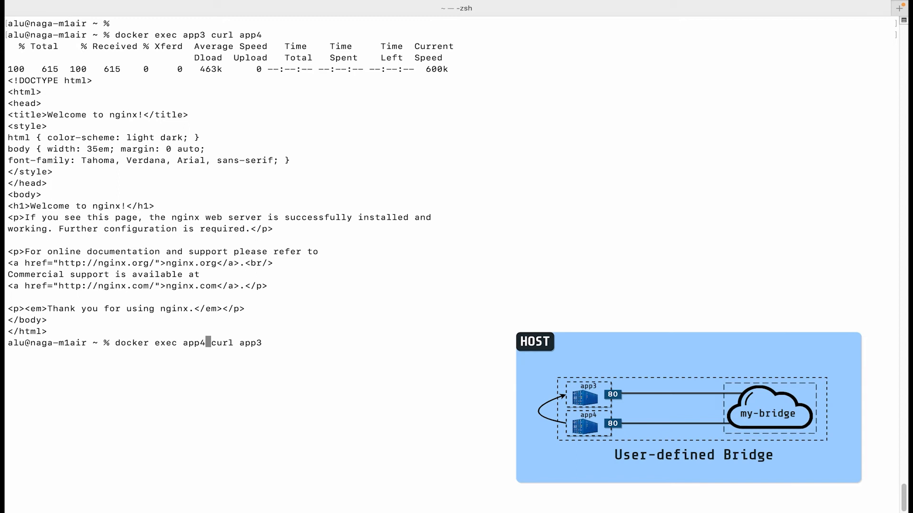
key(enter)
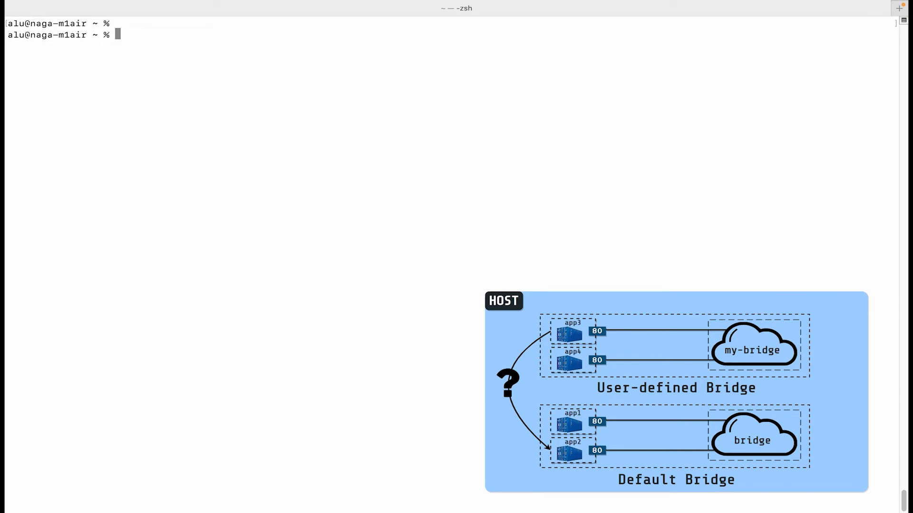
Step: Curl app2 by name from app3, which fails to resolve
text(docker exec)
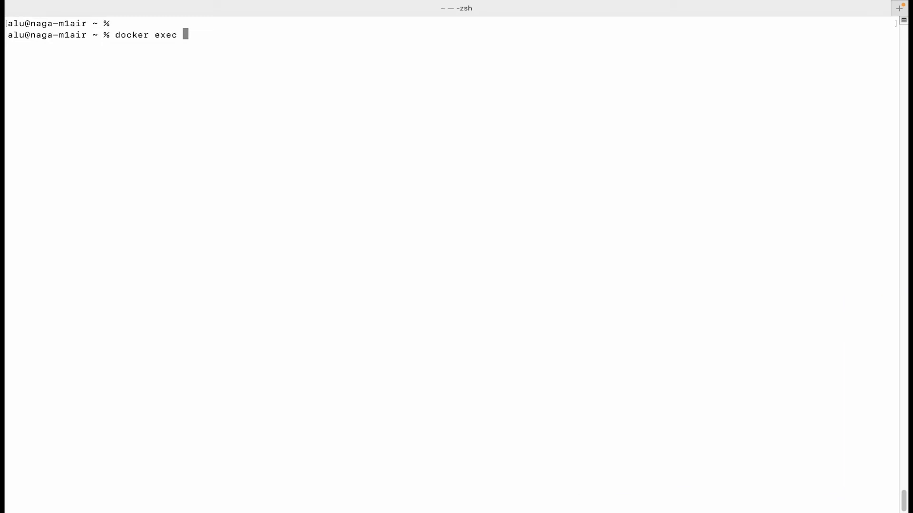
text(app3)
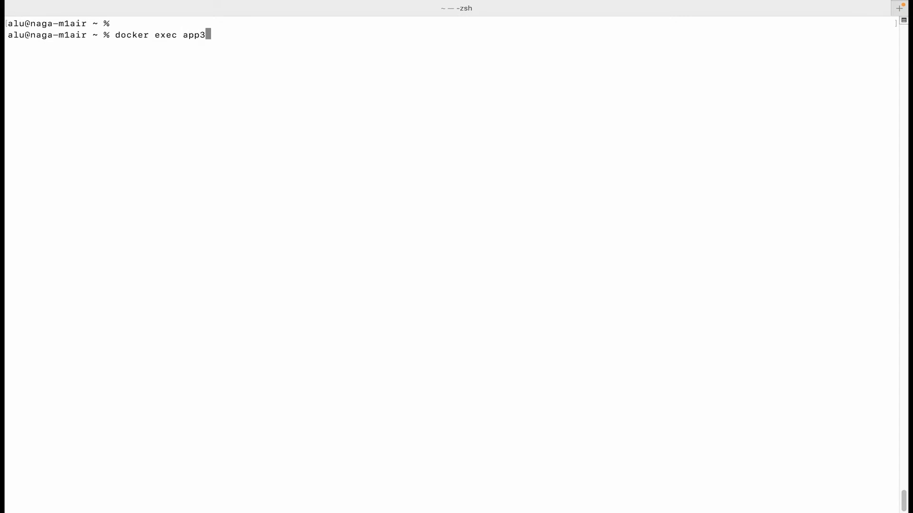
text(curl app2)
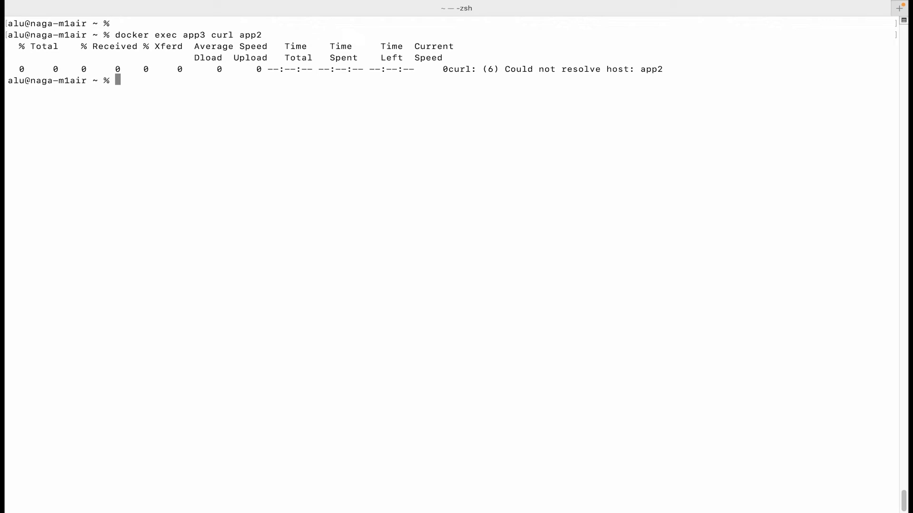
key(ctrl+r)
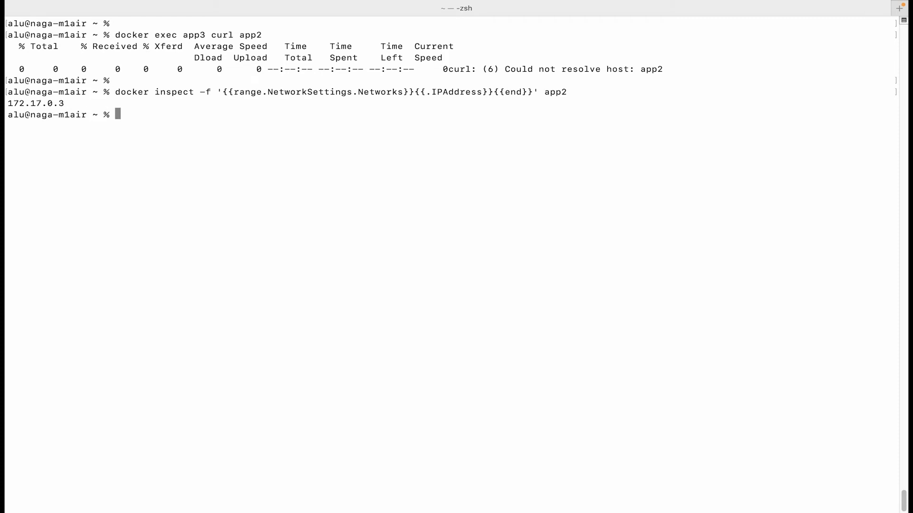
Step: Curl app2 at 172.17.0.3 from app3 with a 5-second connect timeout
text(docker exec app3 curl app2)
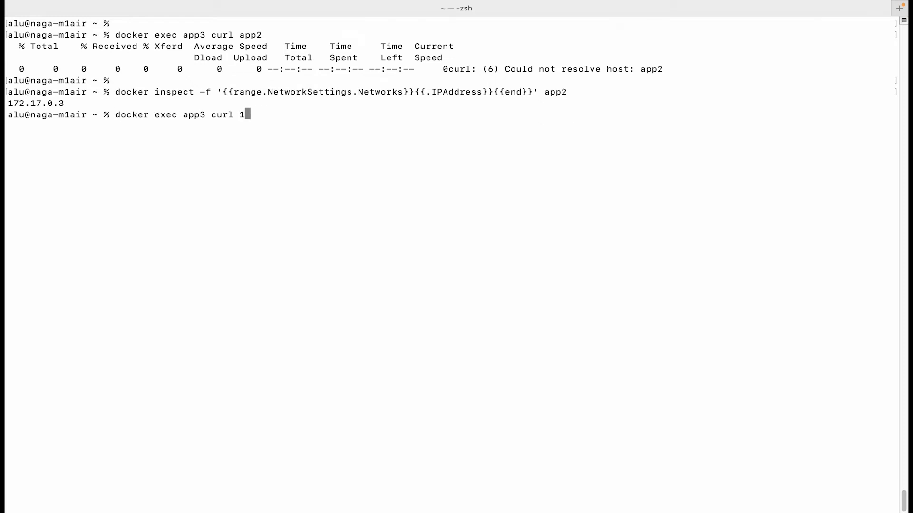
text(72.1)
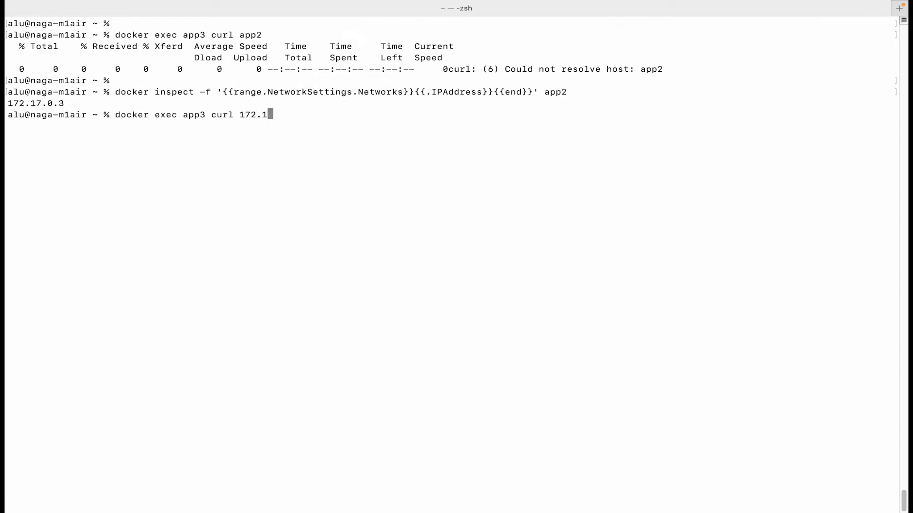
text(7.0.3 --)
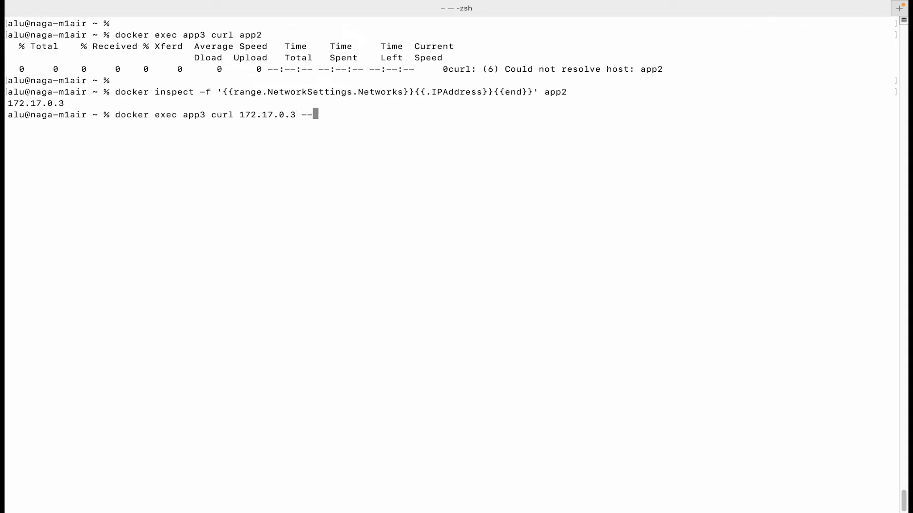
text(connect-t)
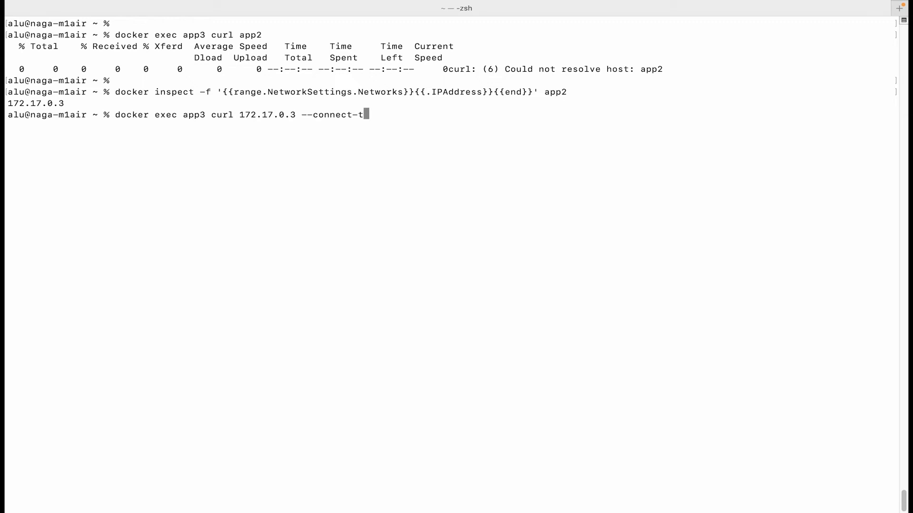
text(imeout)
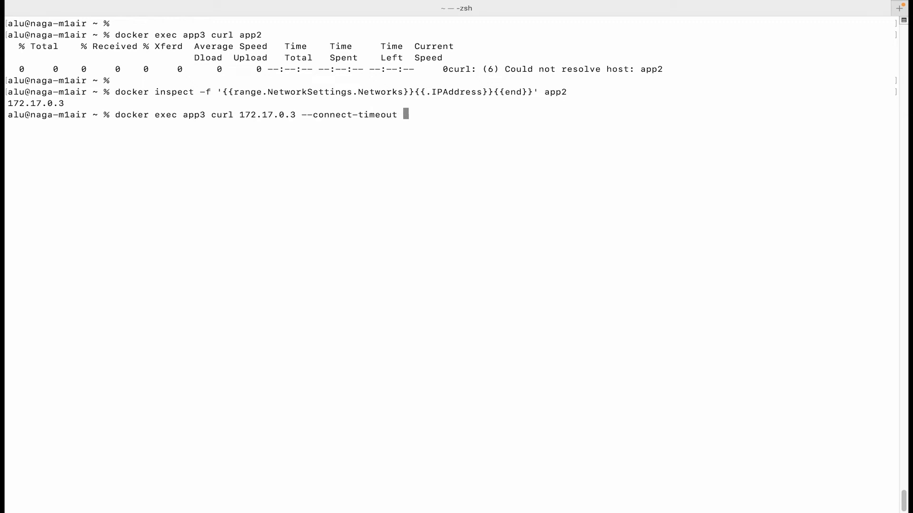
text(5)
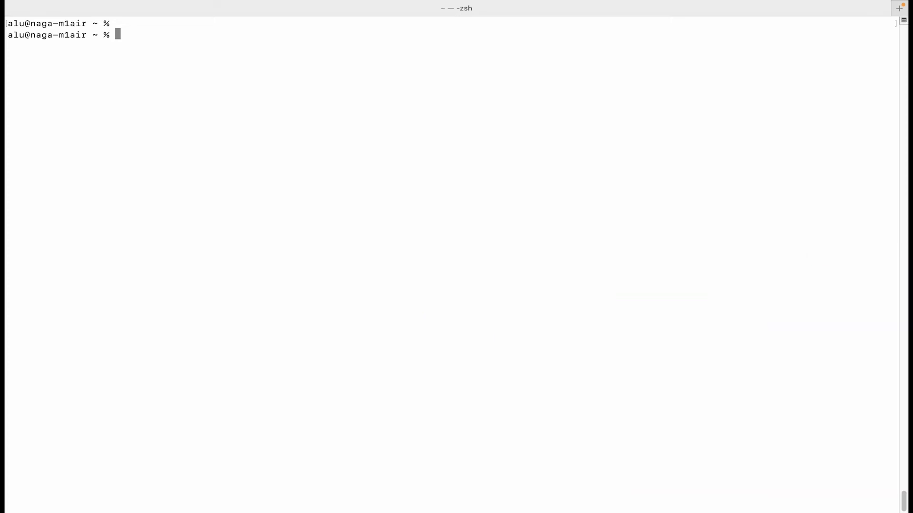
Step: Check docker ps, see curl localhost refused, then run app5 on my-bridge with -p 3000:80
text(docker ps)
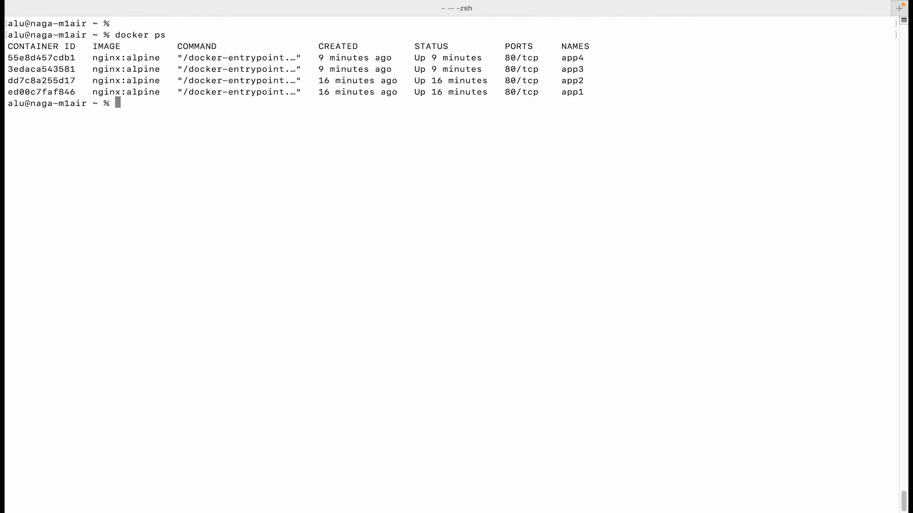
text(curl localhost)
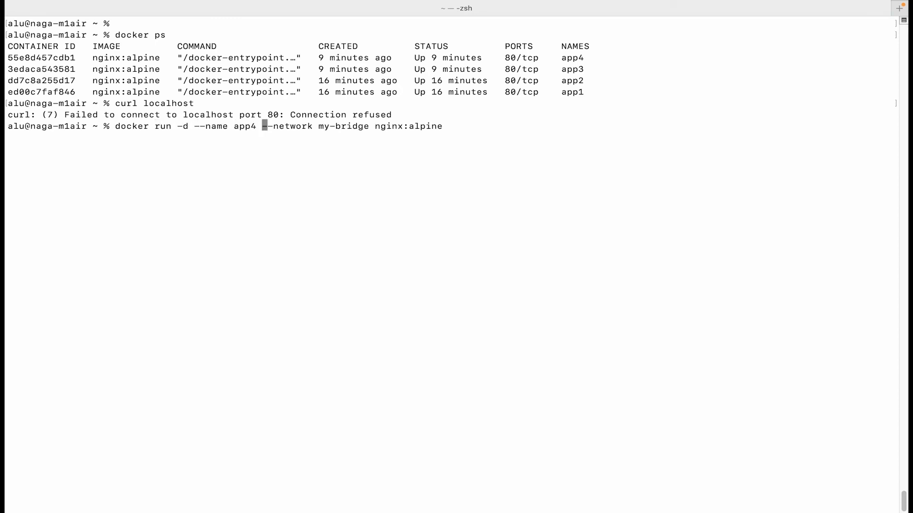
text(5)
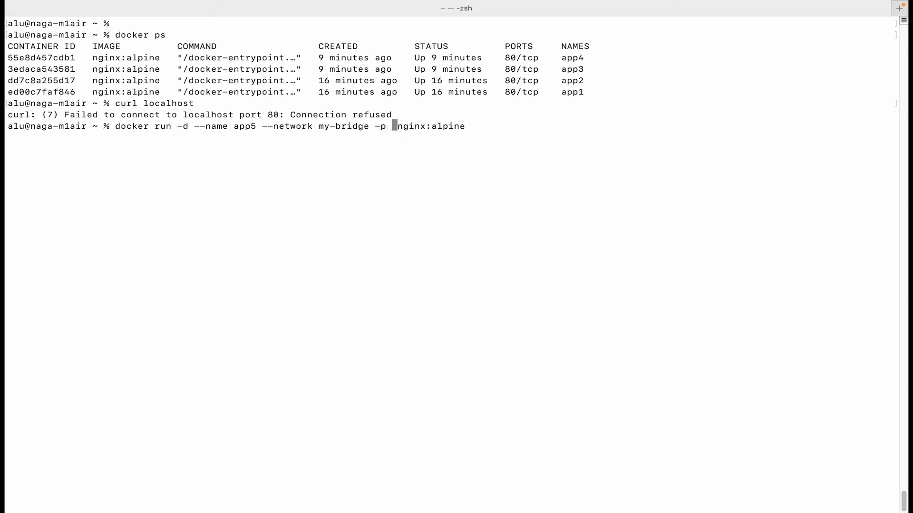
text(3000:)
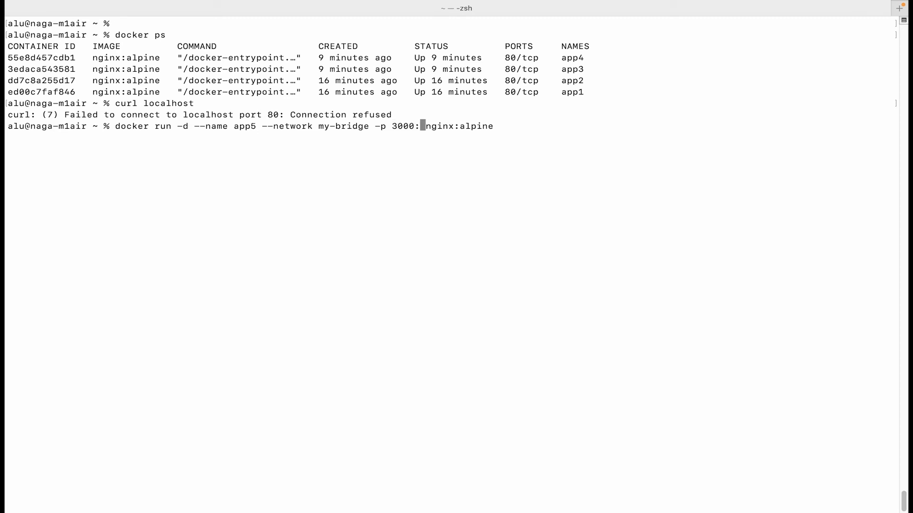
text(80)
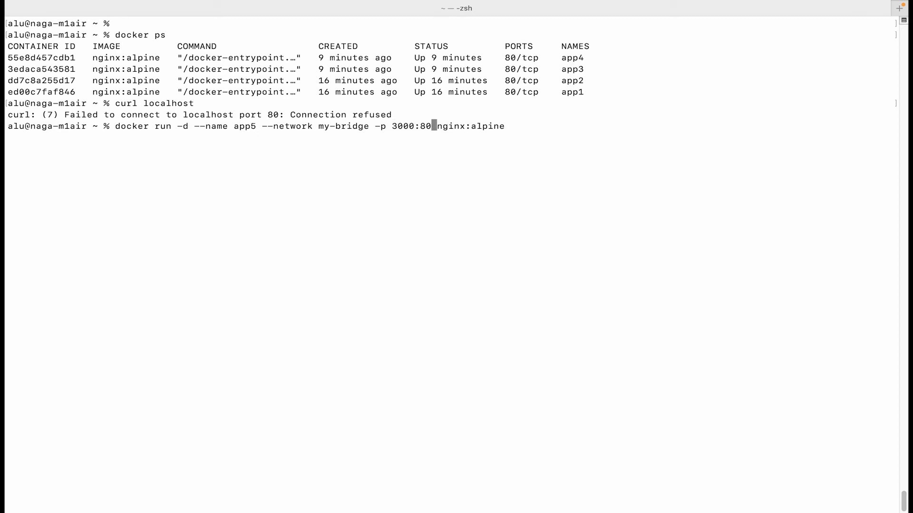
text(docker ps)
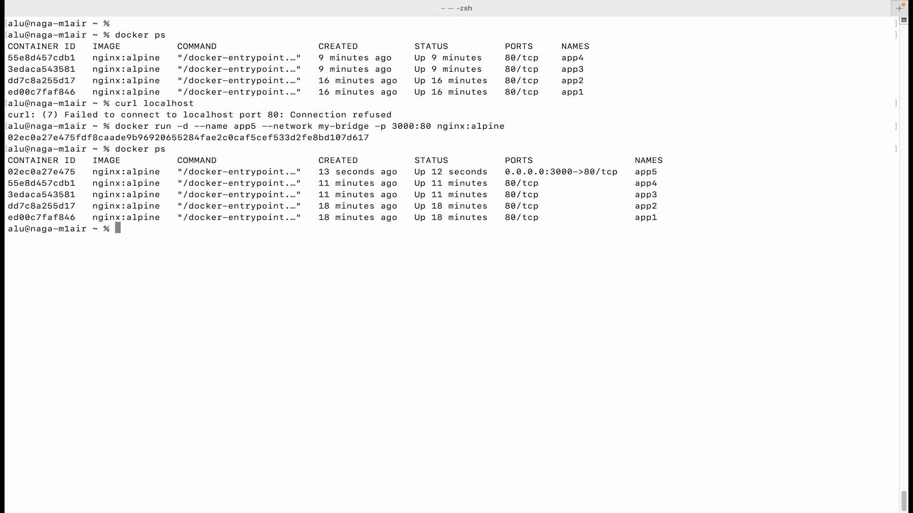
mouse_move(511, 179)
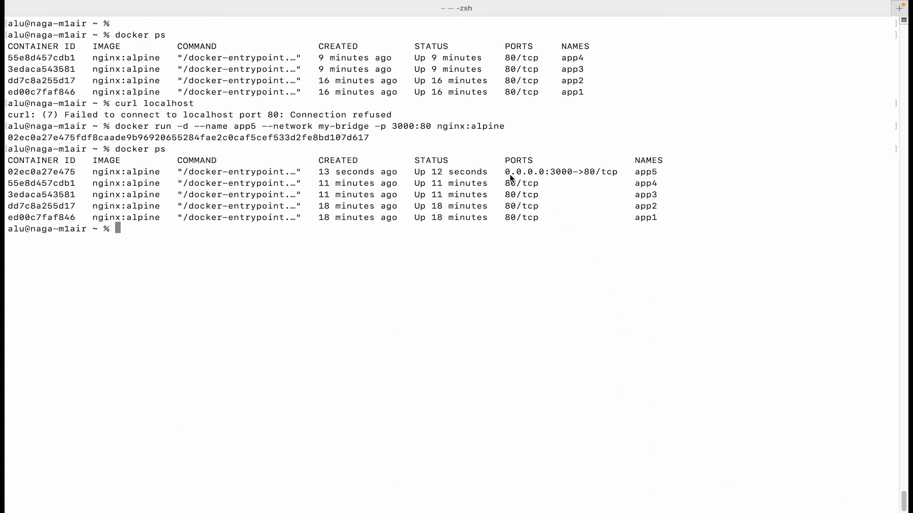
mouse_move(555, 180)
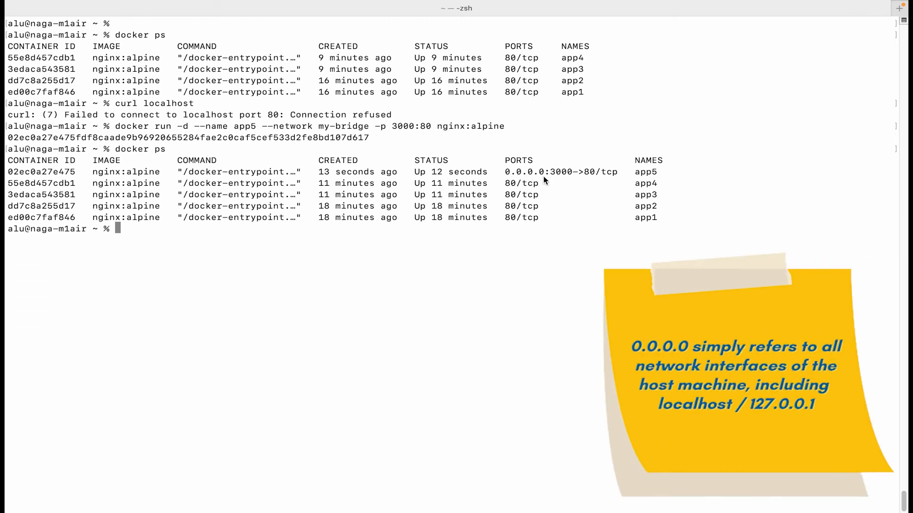
mouse_move(602, 181)
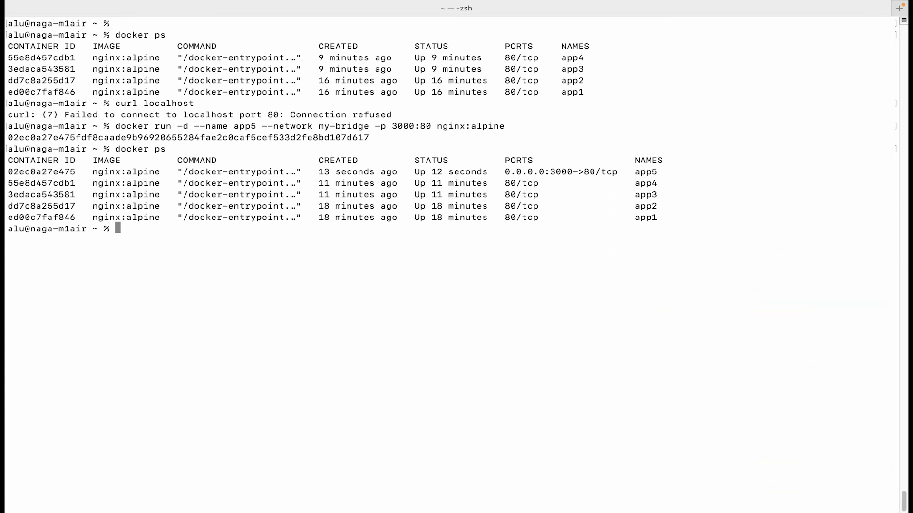
Step: Curl localhost:3000 to get app5's nginx welcome page, then clear the terminal
text(curl)
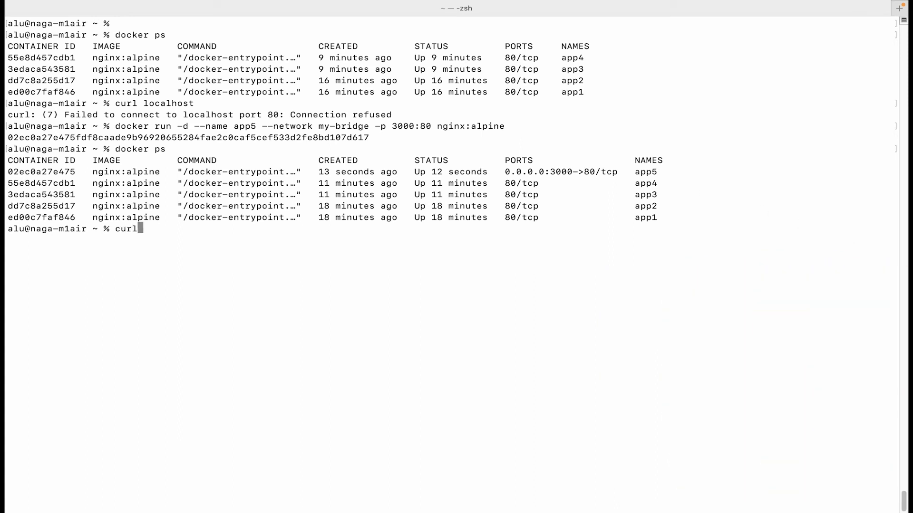
text(localhost:)
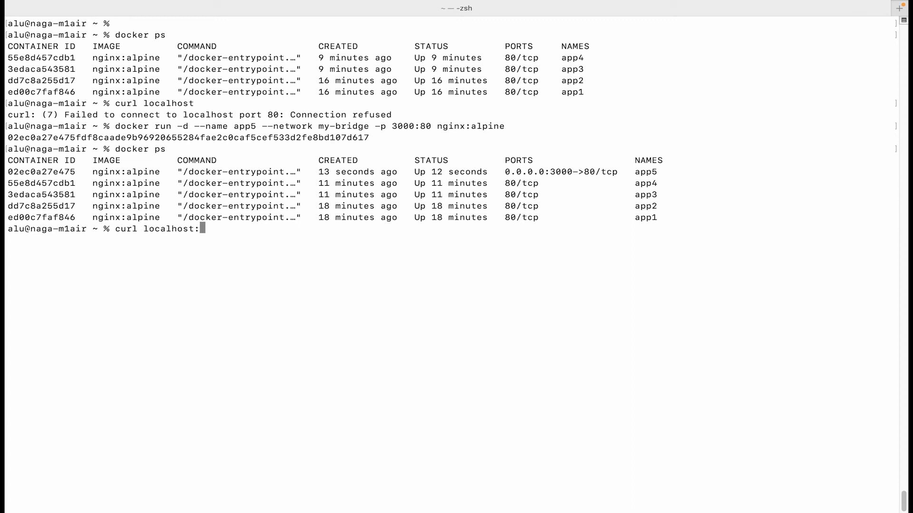
text(3000)
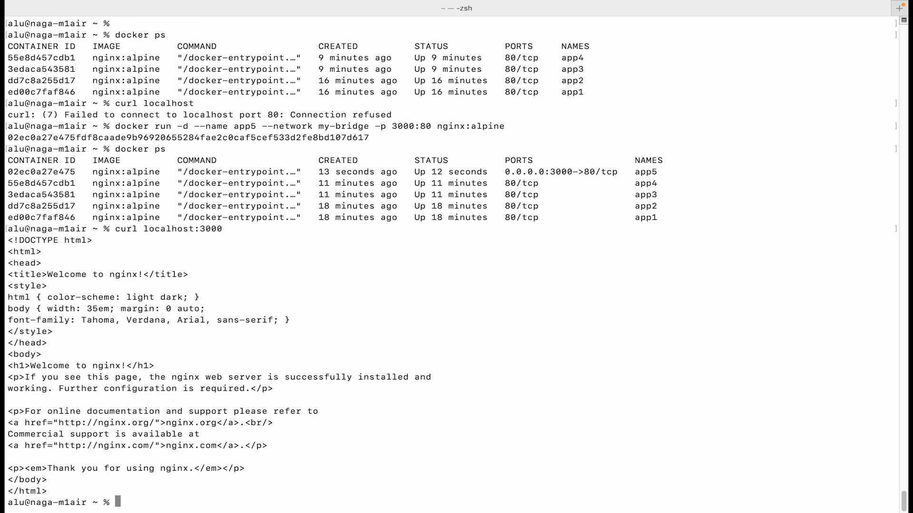
text(clea)
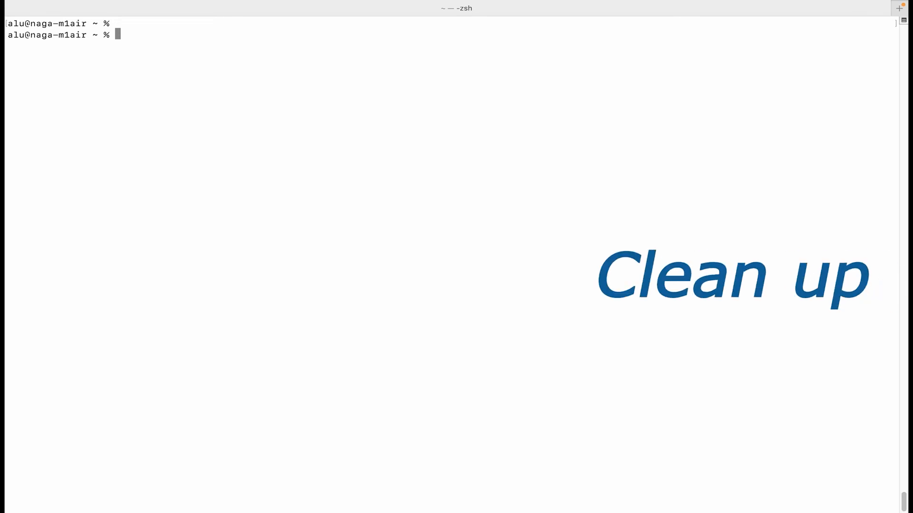
Step: List container IDs with docker ps -aq and force-remove app1–app5 via docker rm -f $(docker ps -aq)
text(docker ps)
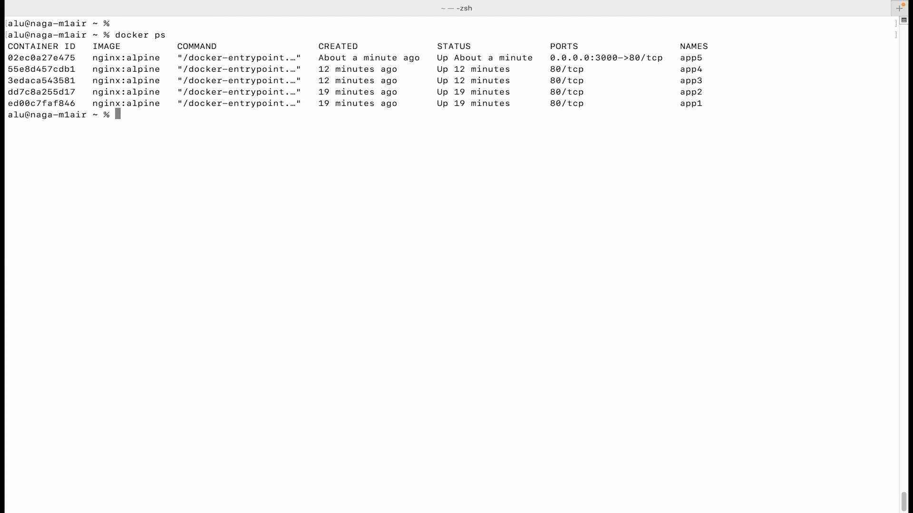
text(docker ps)
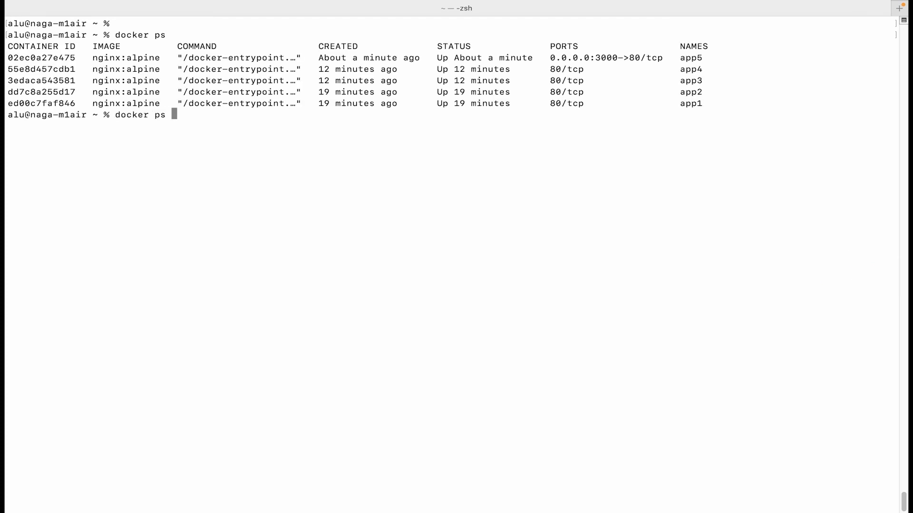
text(-aq)
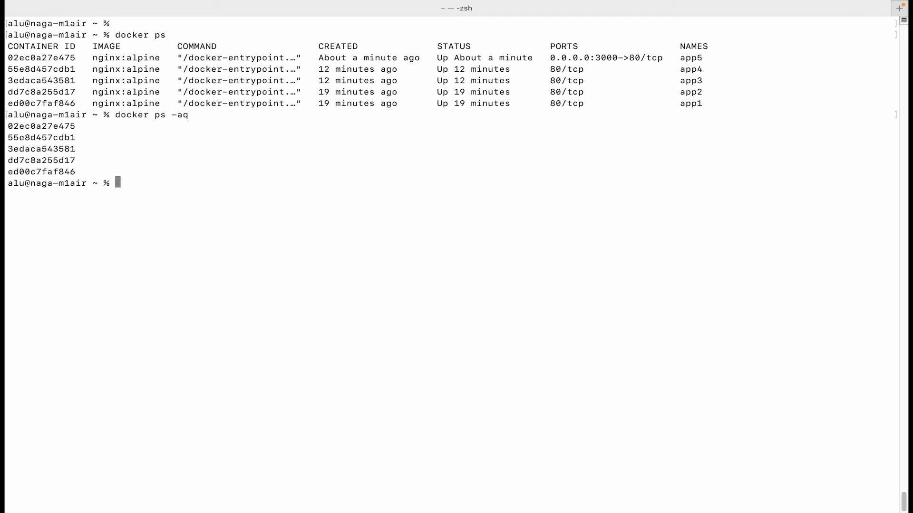
text(docker ps -aq))
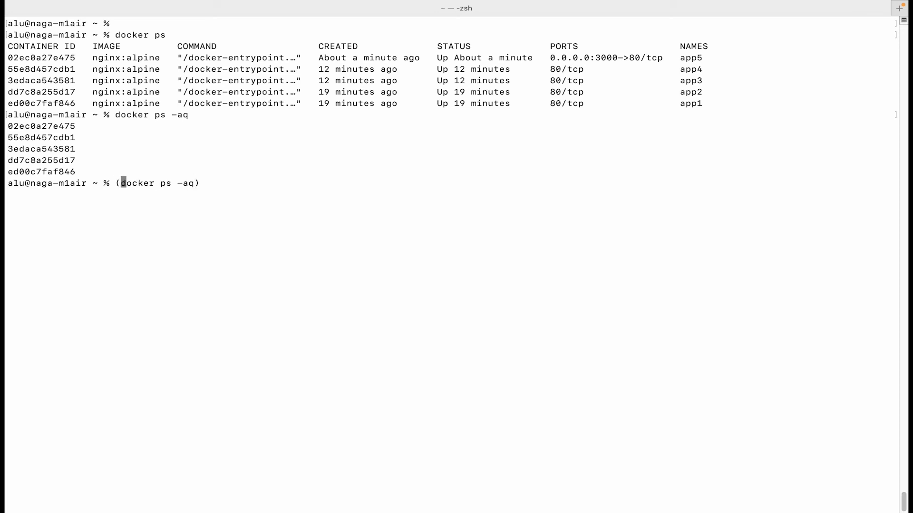
text($)
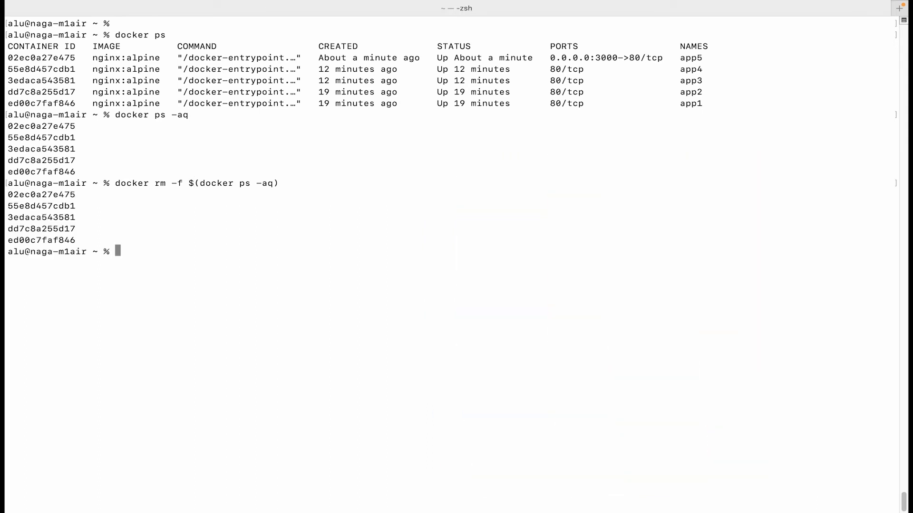
text(docker)
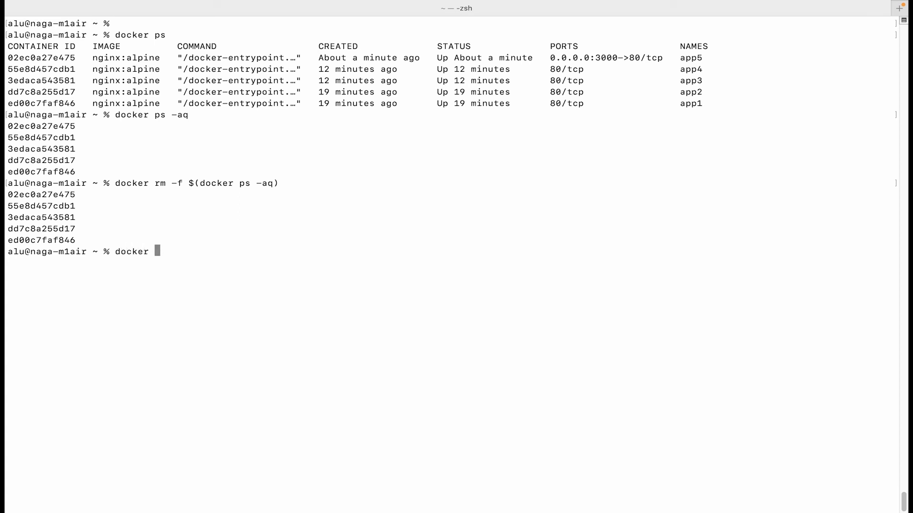
Step: List Docker networks, then remove the my-bridge network with docker network rm my-bridge
text(network ls)
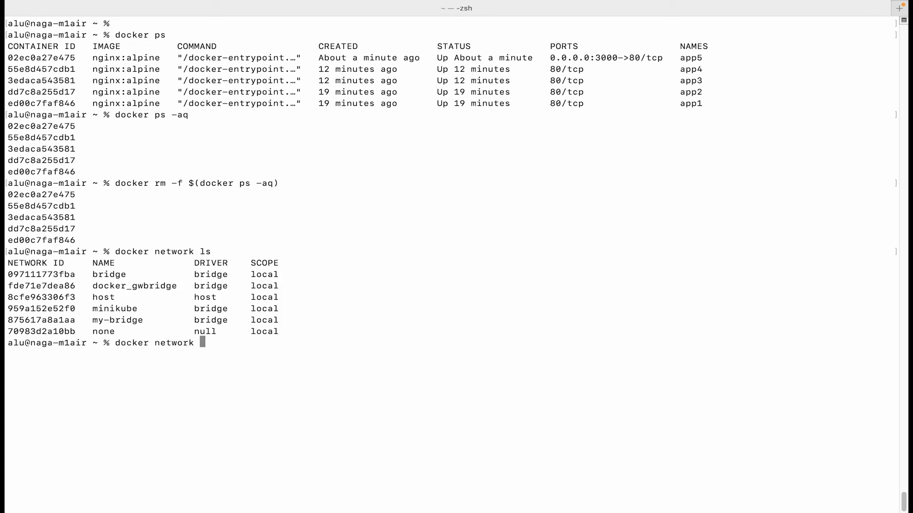
text(rm my)
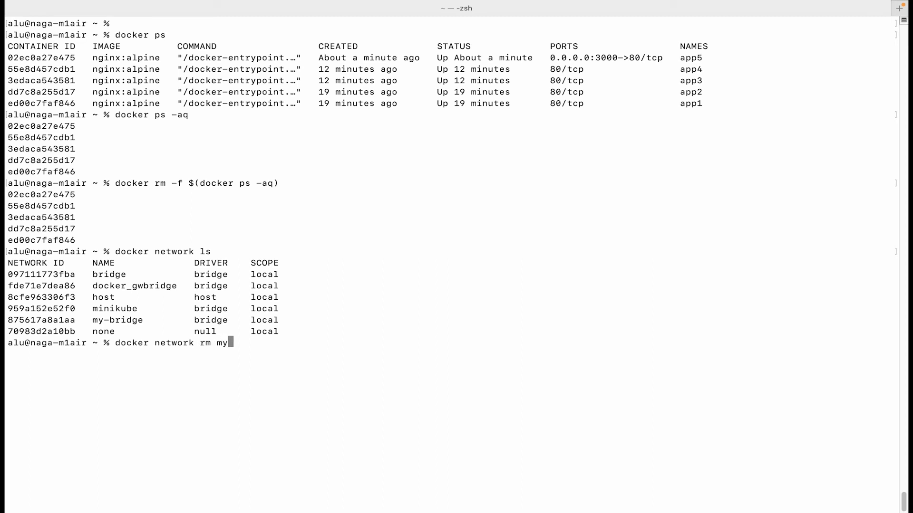
text(-)
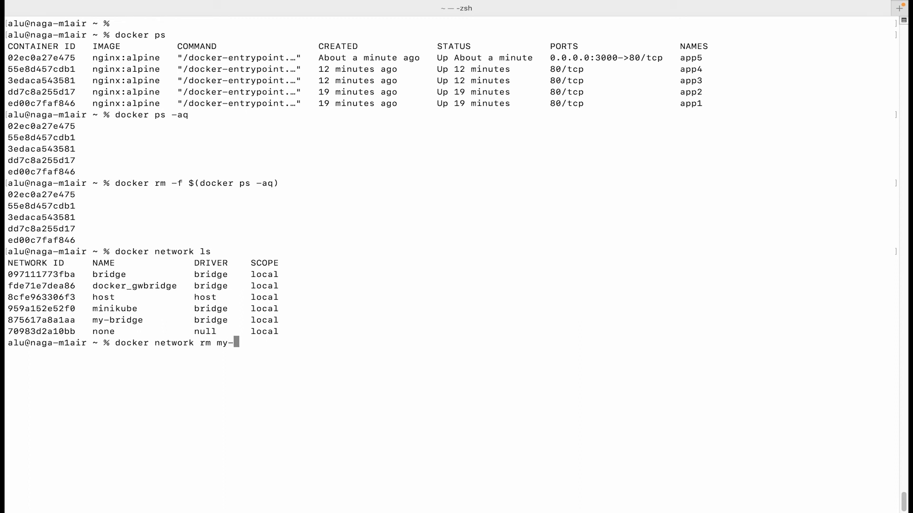
key(Enter)
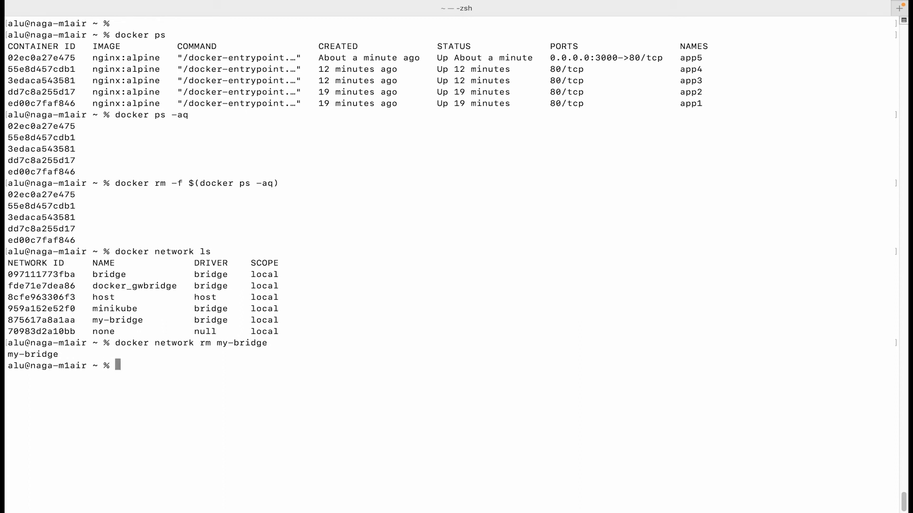